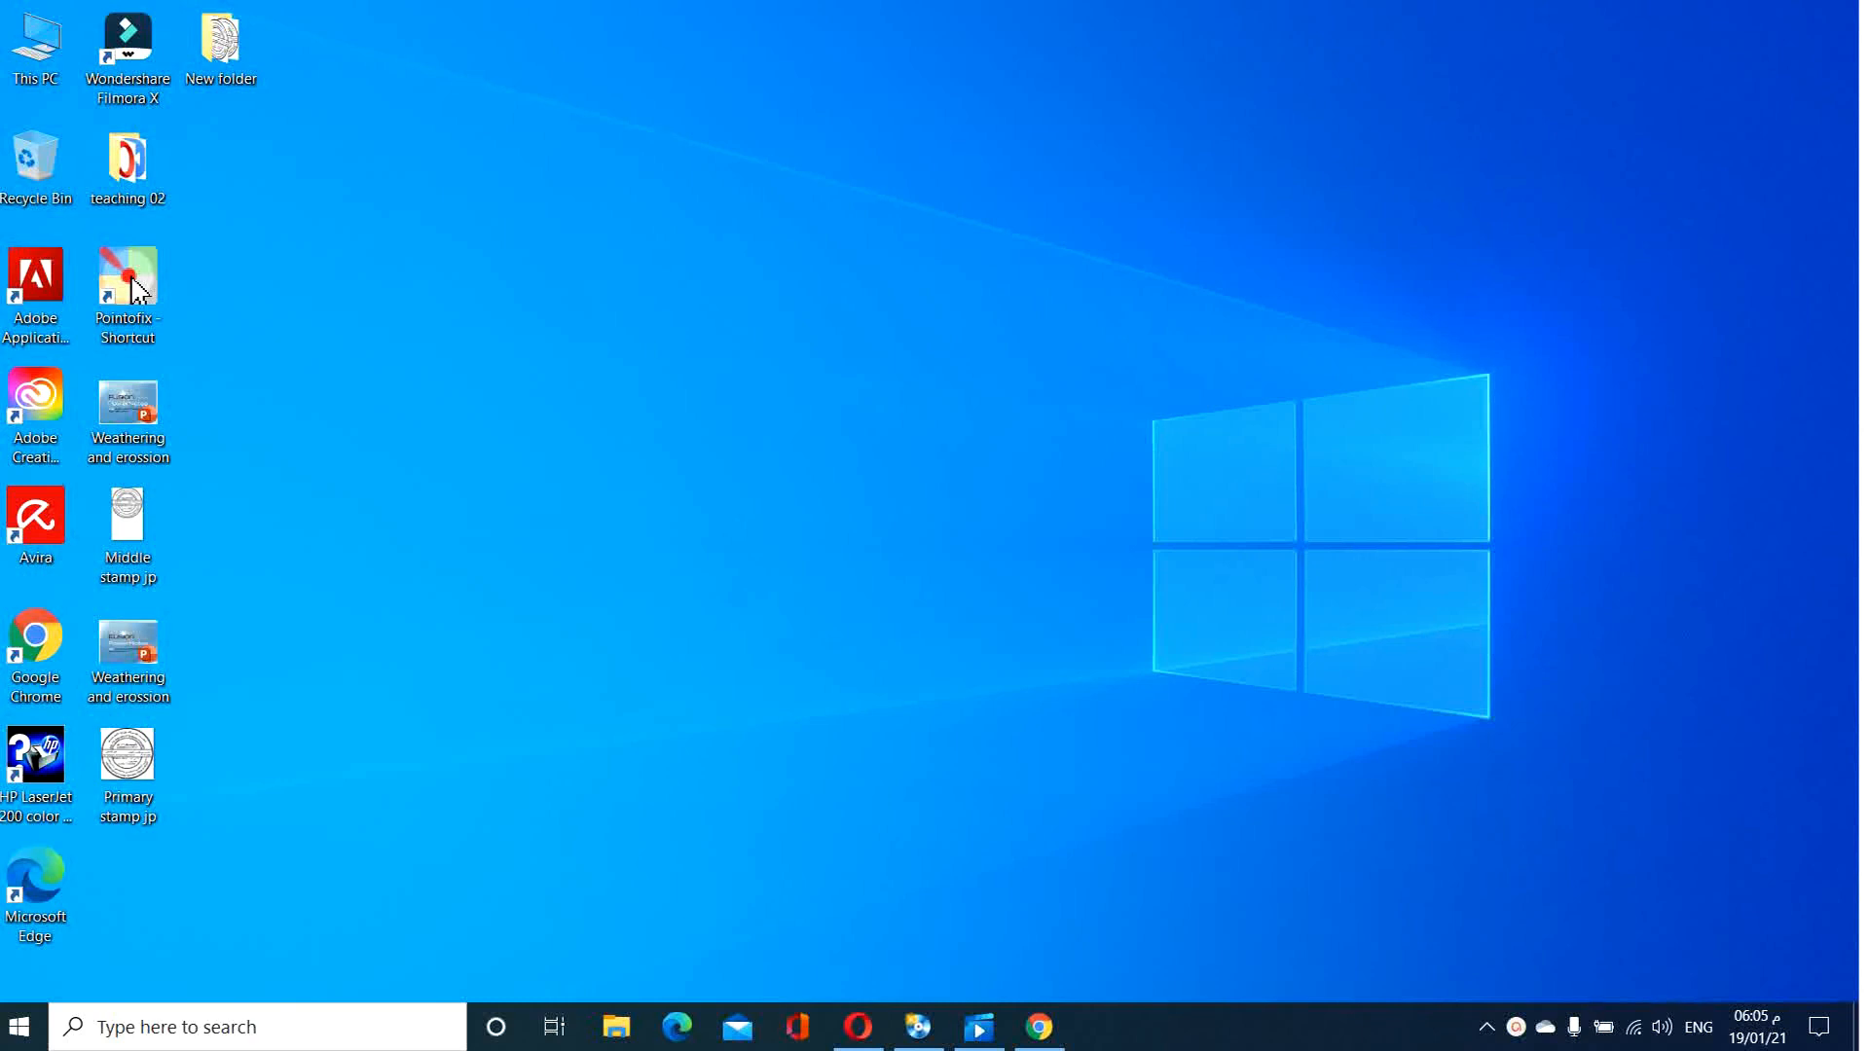
Launch Google Chrome from the desktop shortcut.
click(1039, 1026)
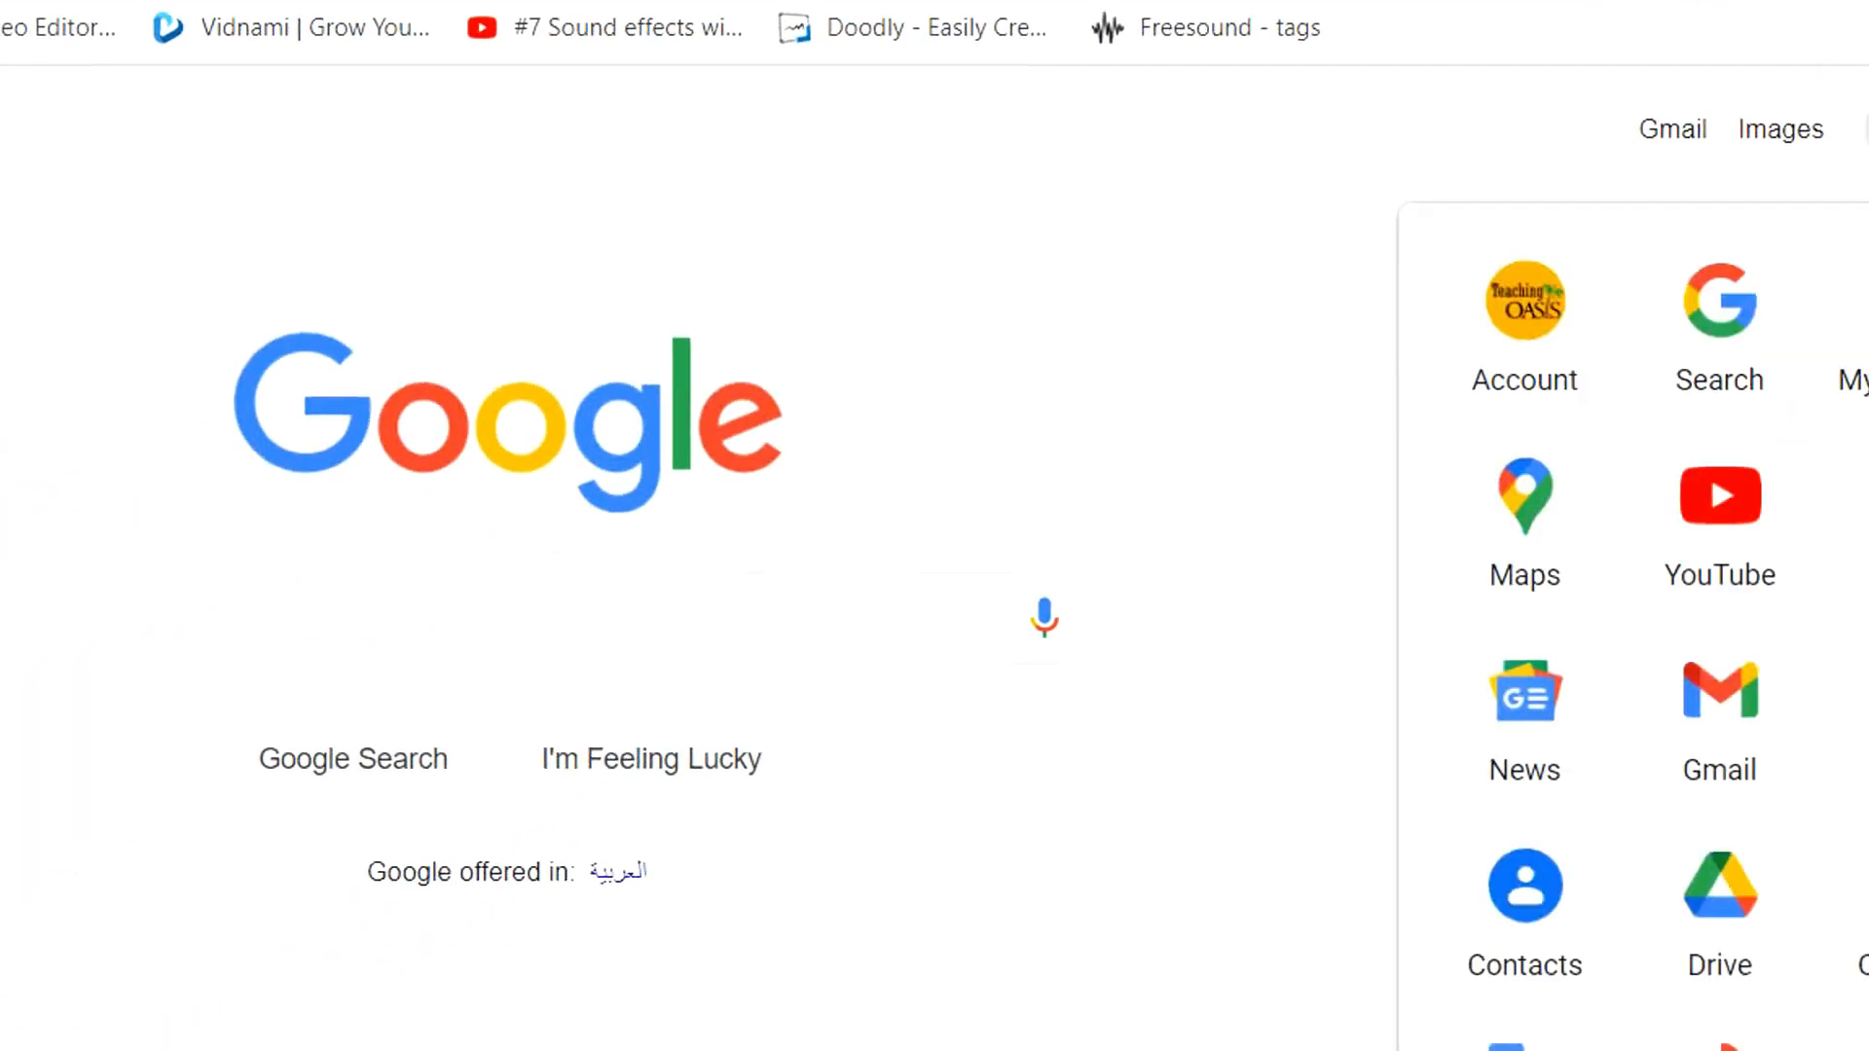
Choose Docs from the Google apps grid to reach the Docs start page.
scroll(down, 3)
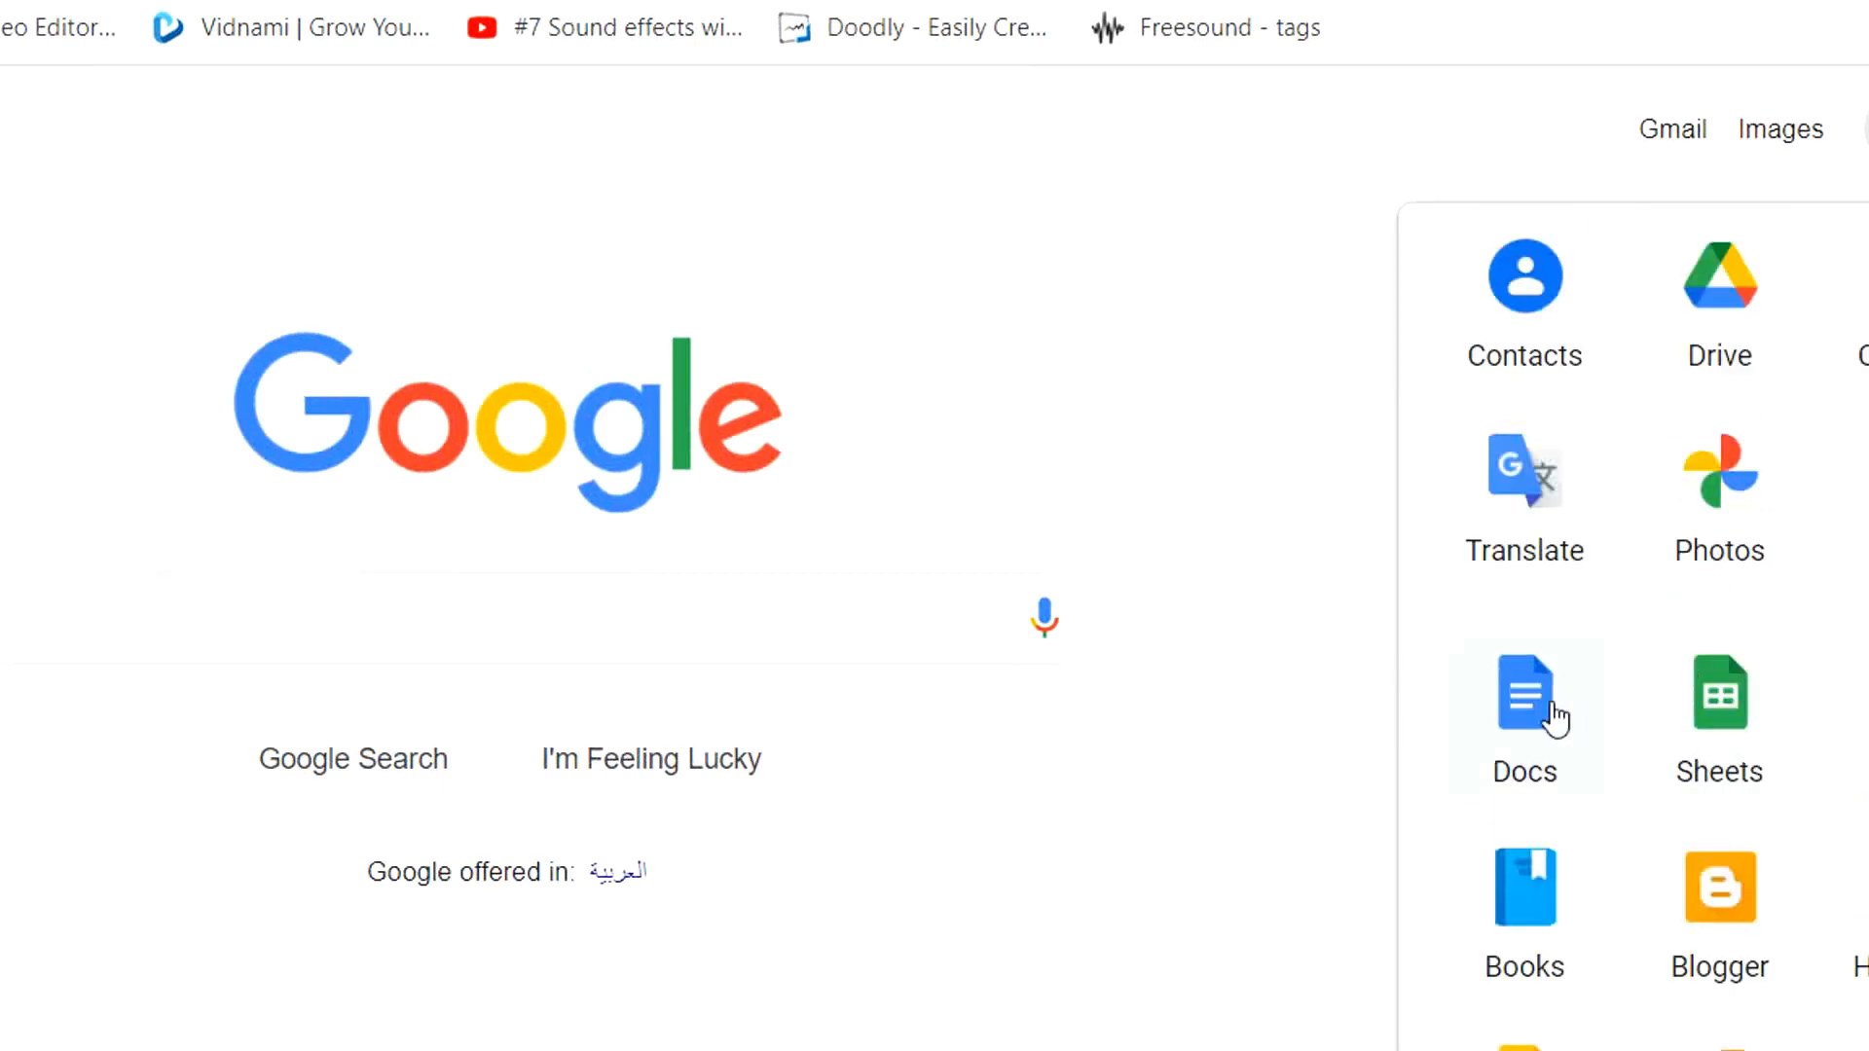
scroll(down, 3)
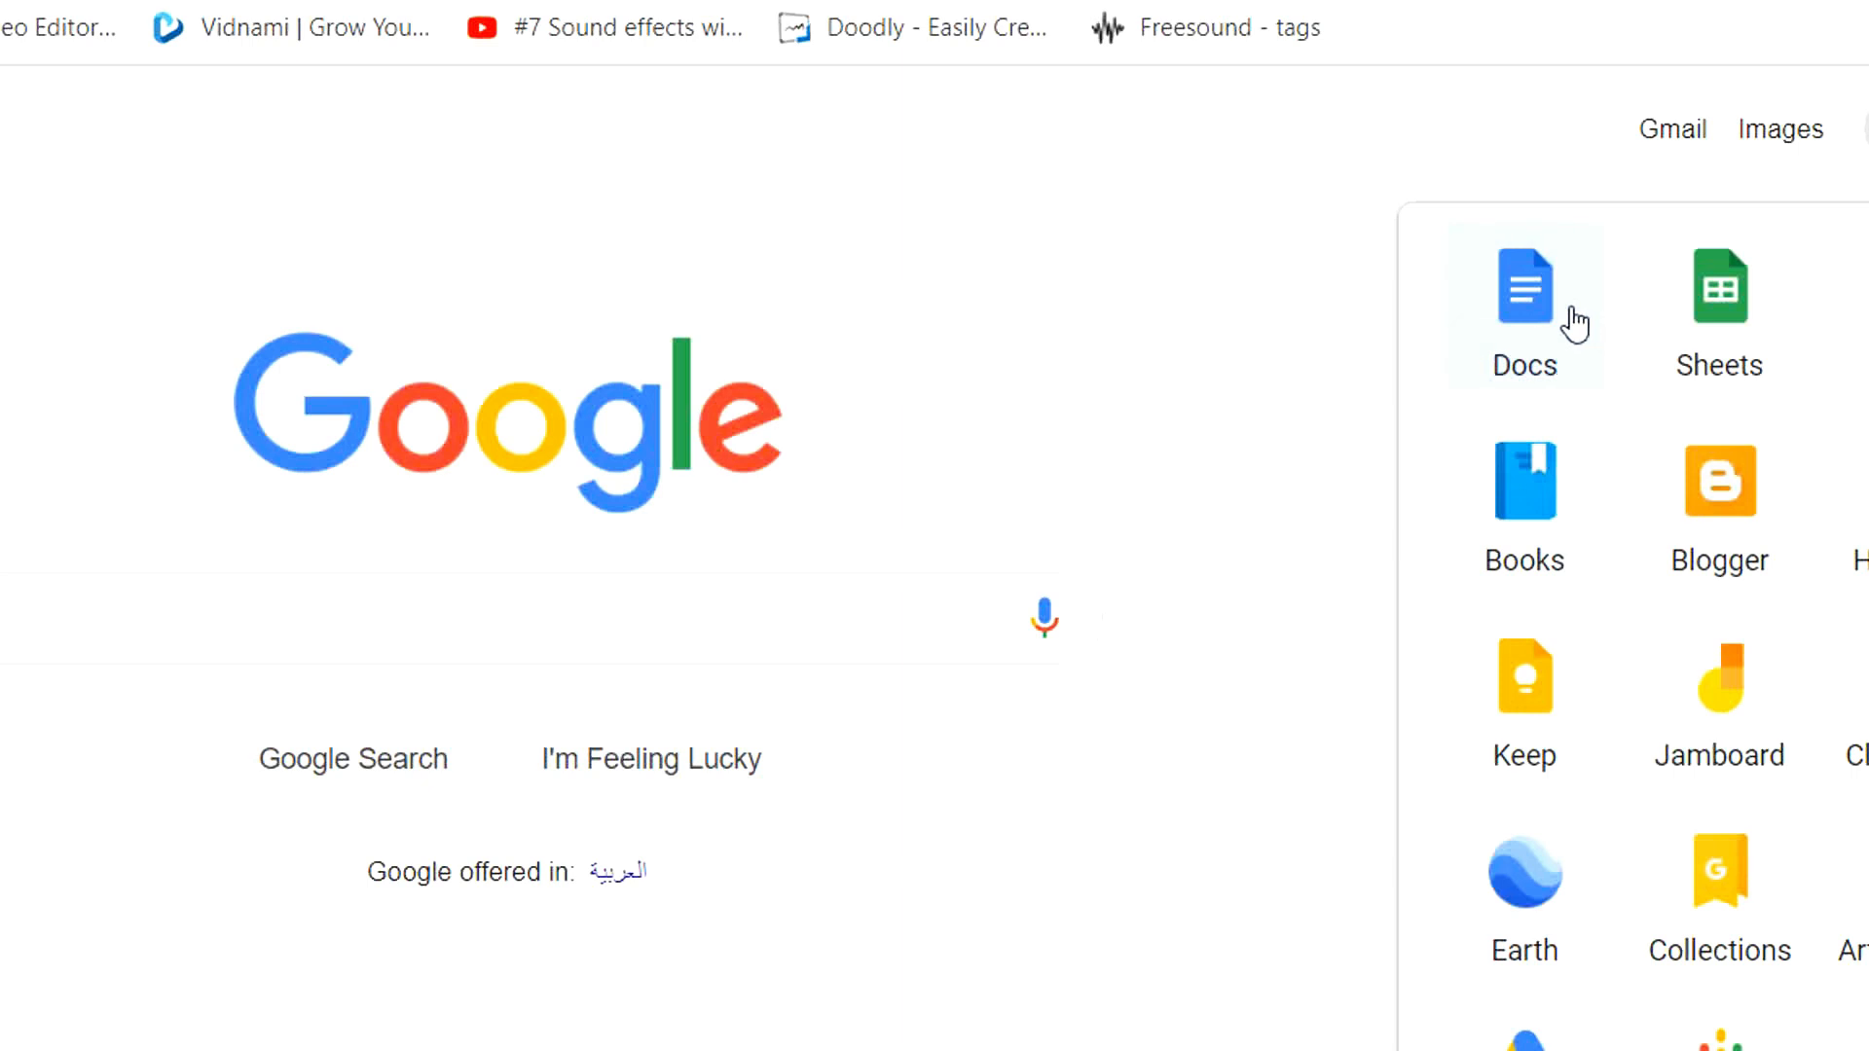
click(1523, 286)
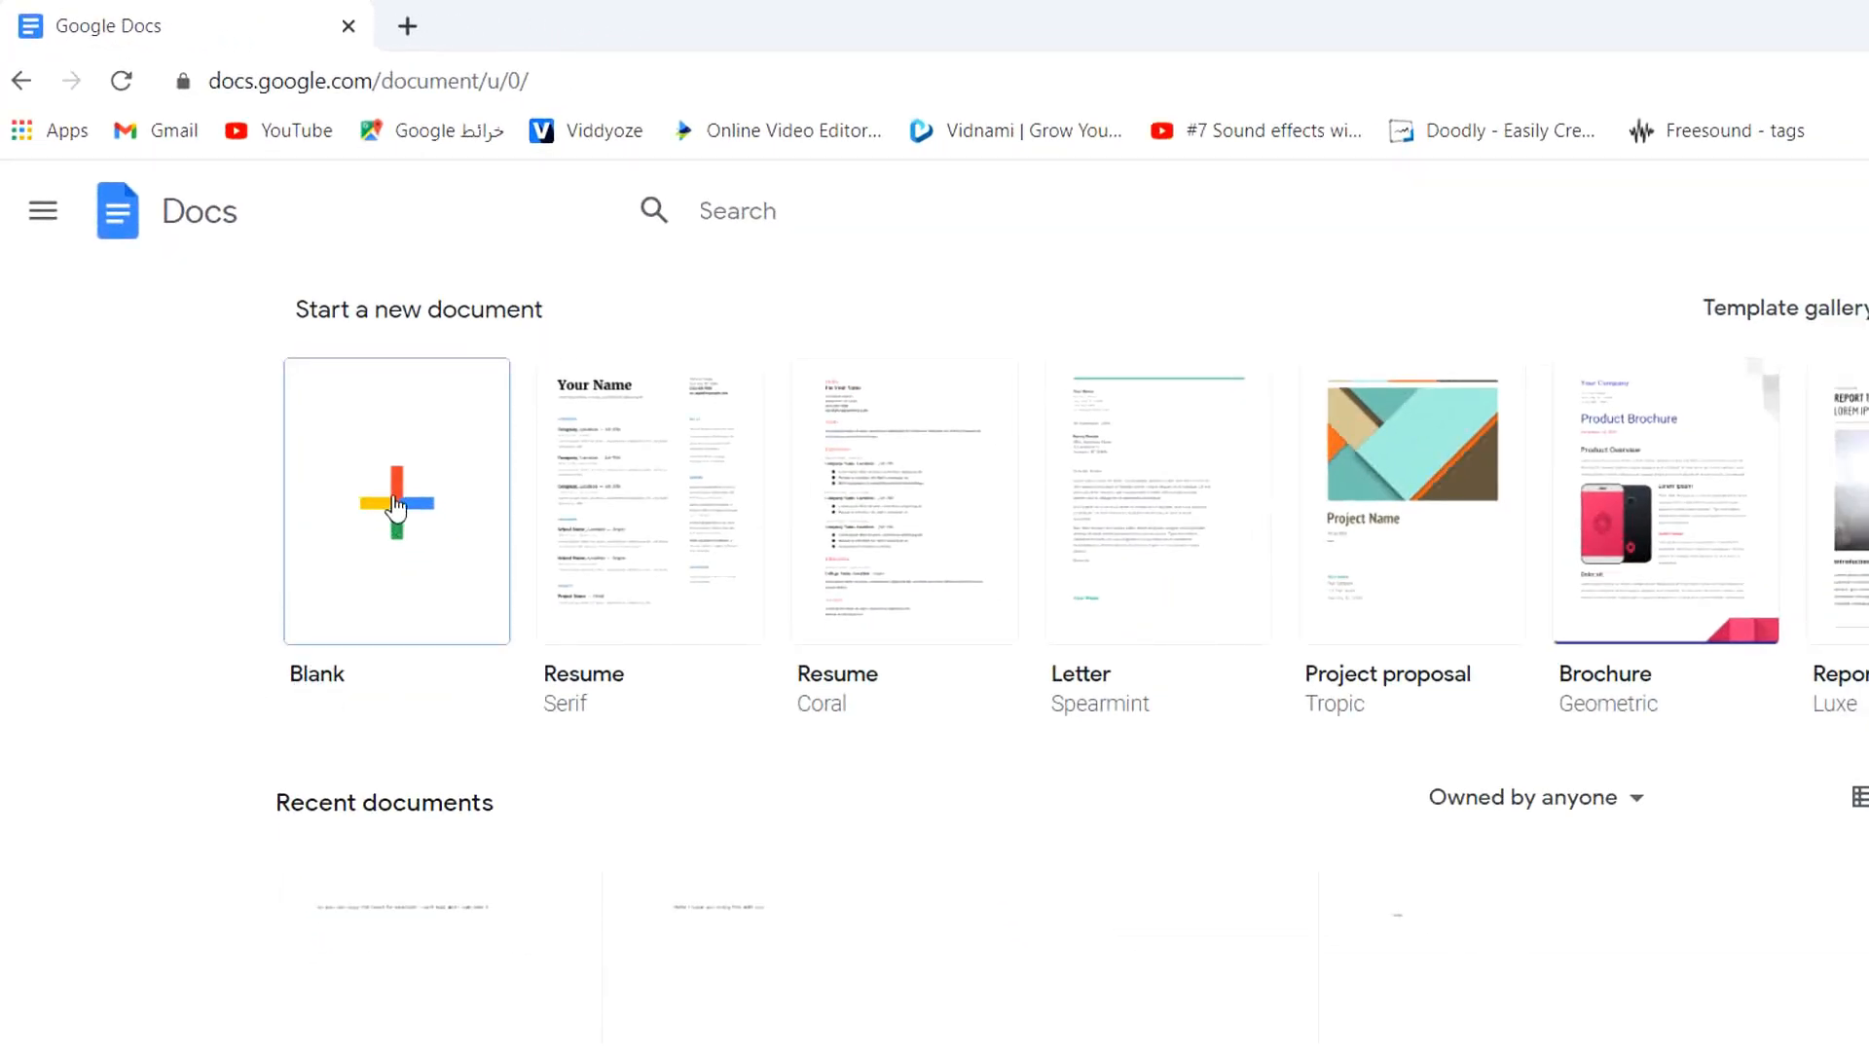
Start a new blank Untitled document from the Blank template.
click(395, 500)
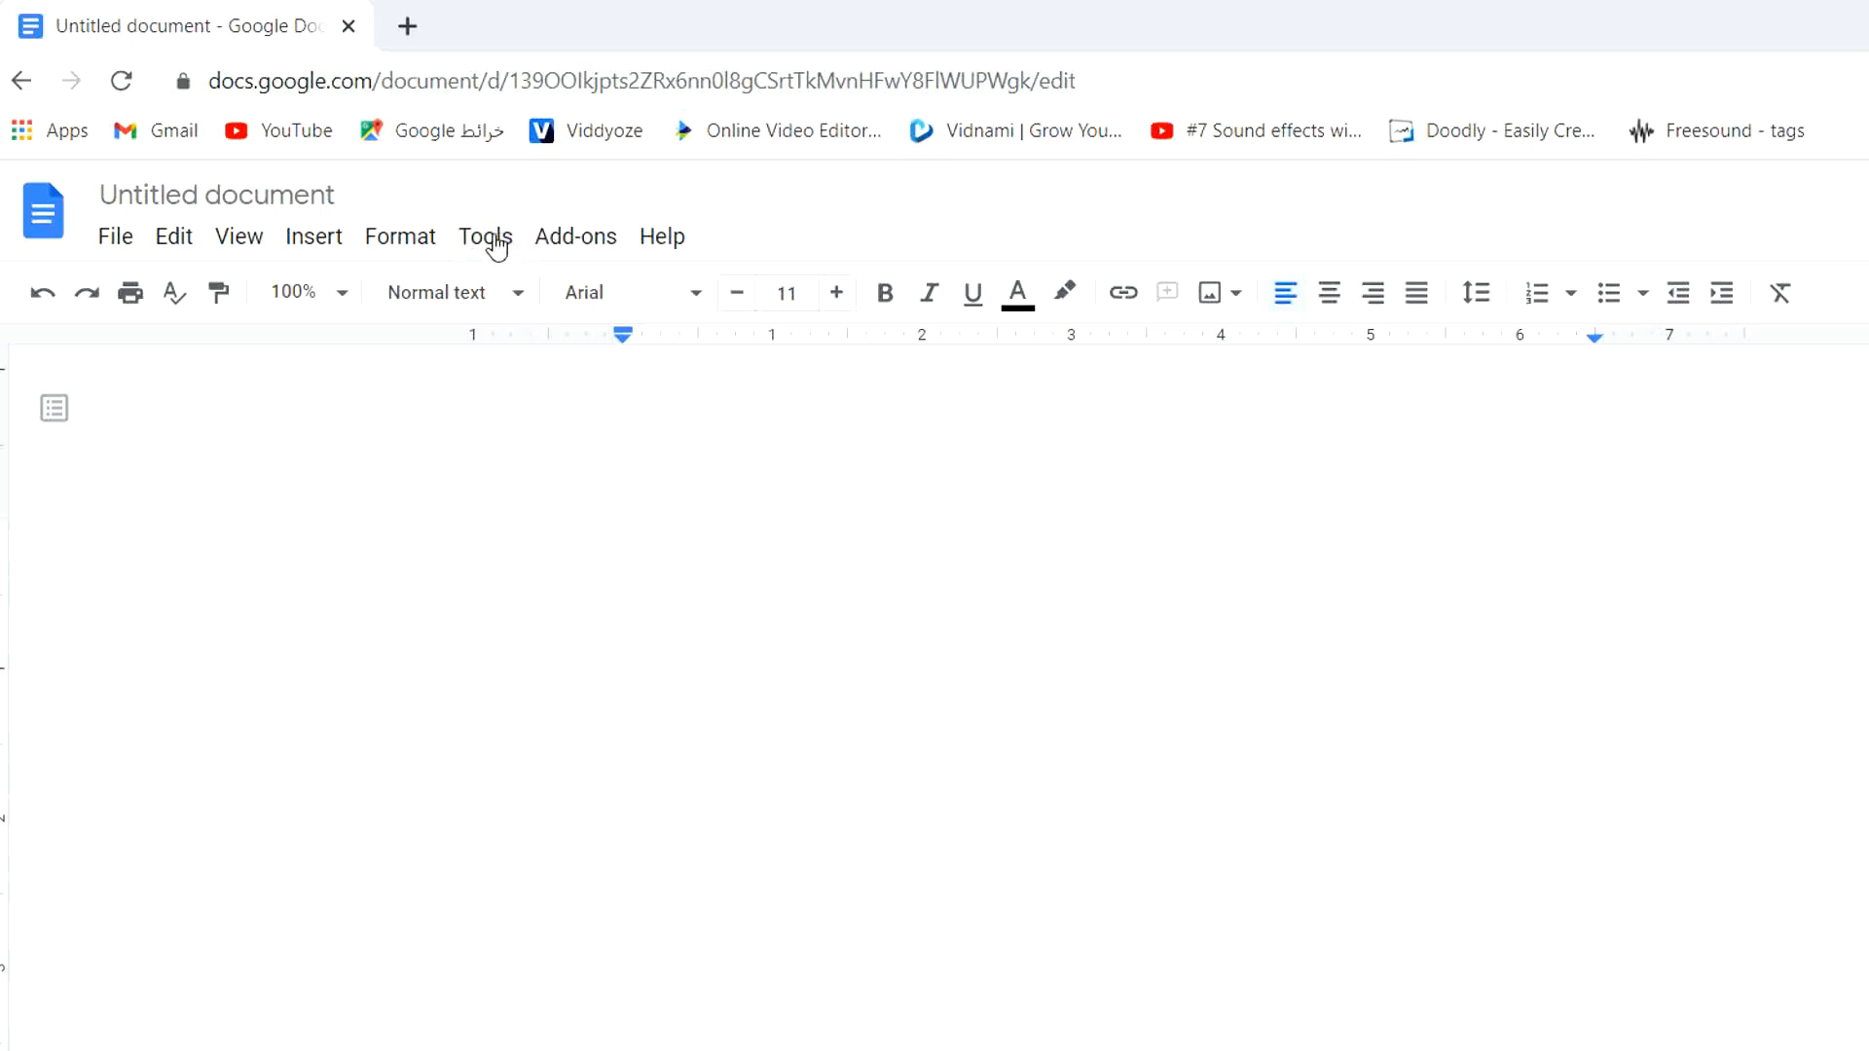
Enable Voice typing from the Tools menu with English (US) as the dictation language.
click(484, 236)
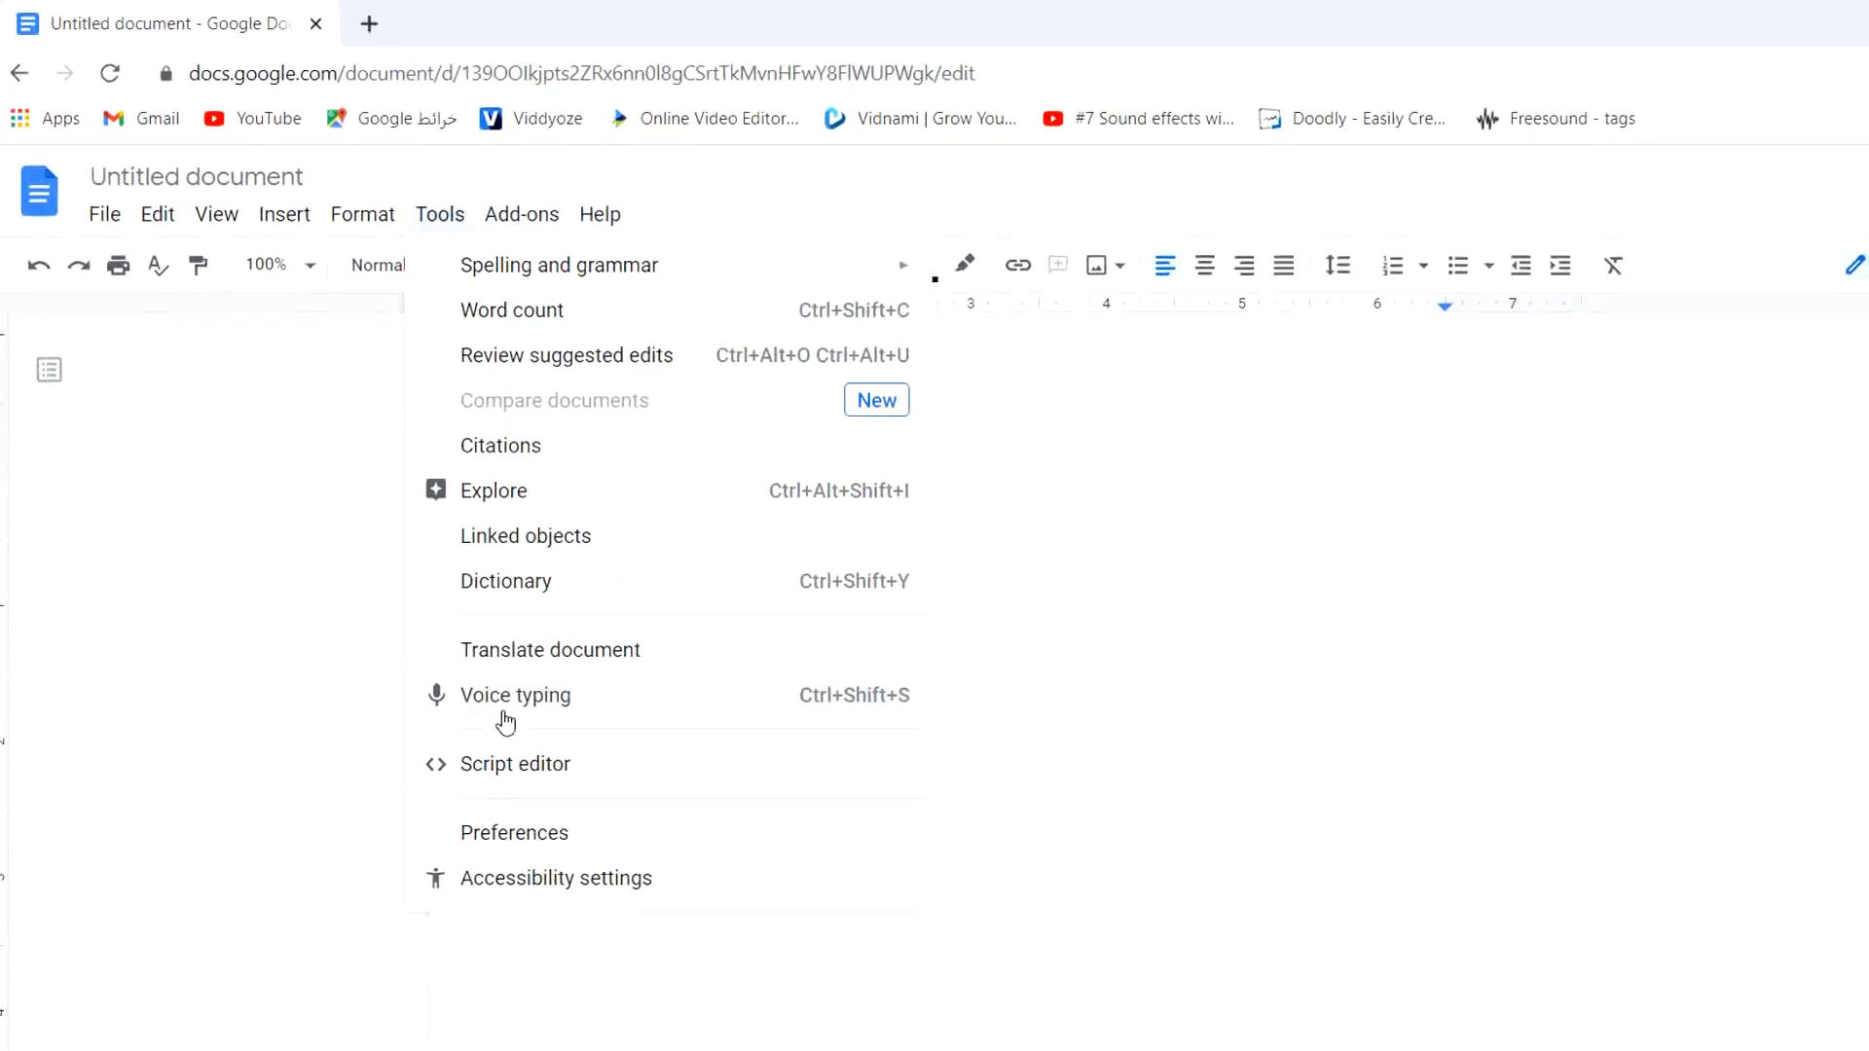
click(514, 695)
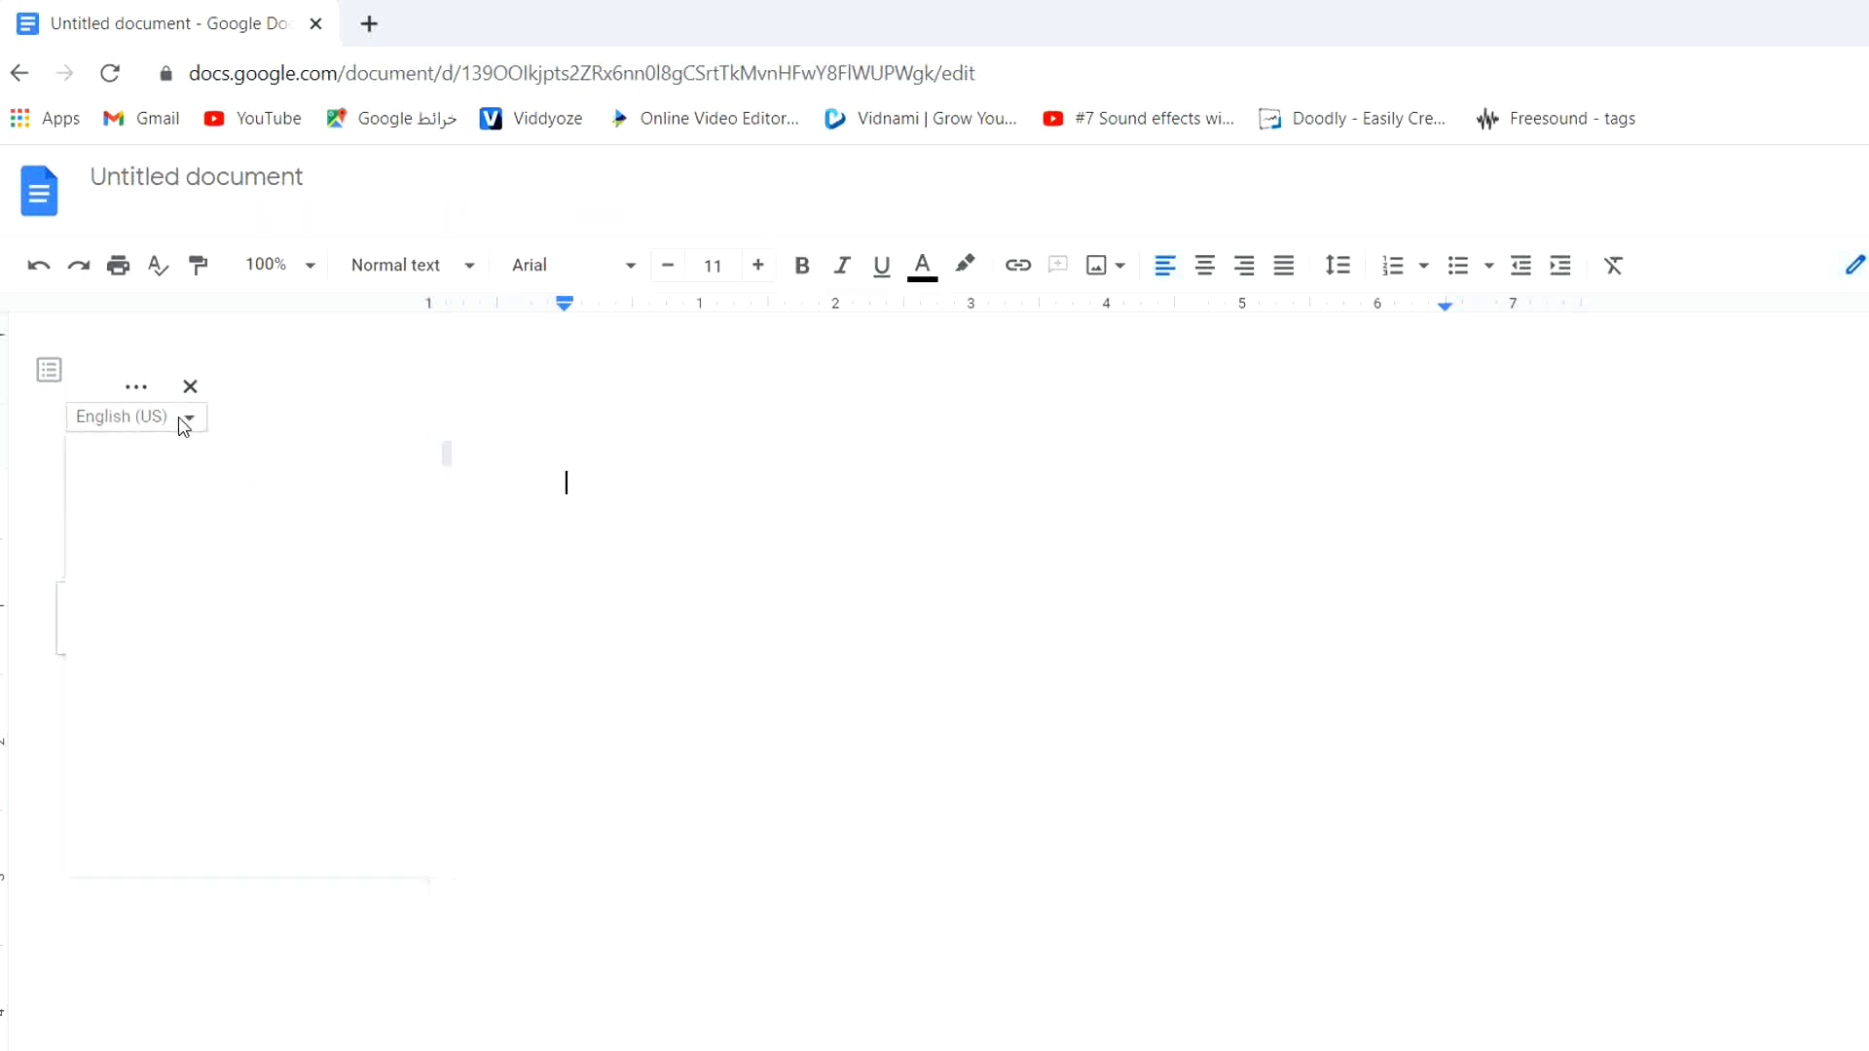
click(136, 417)
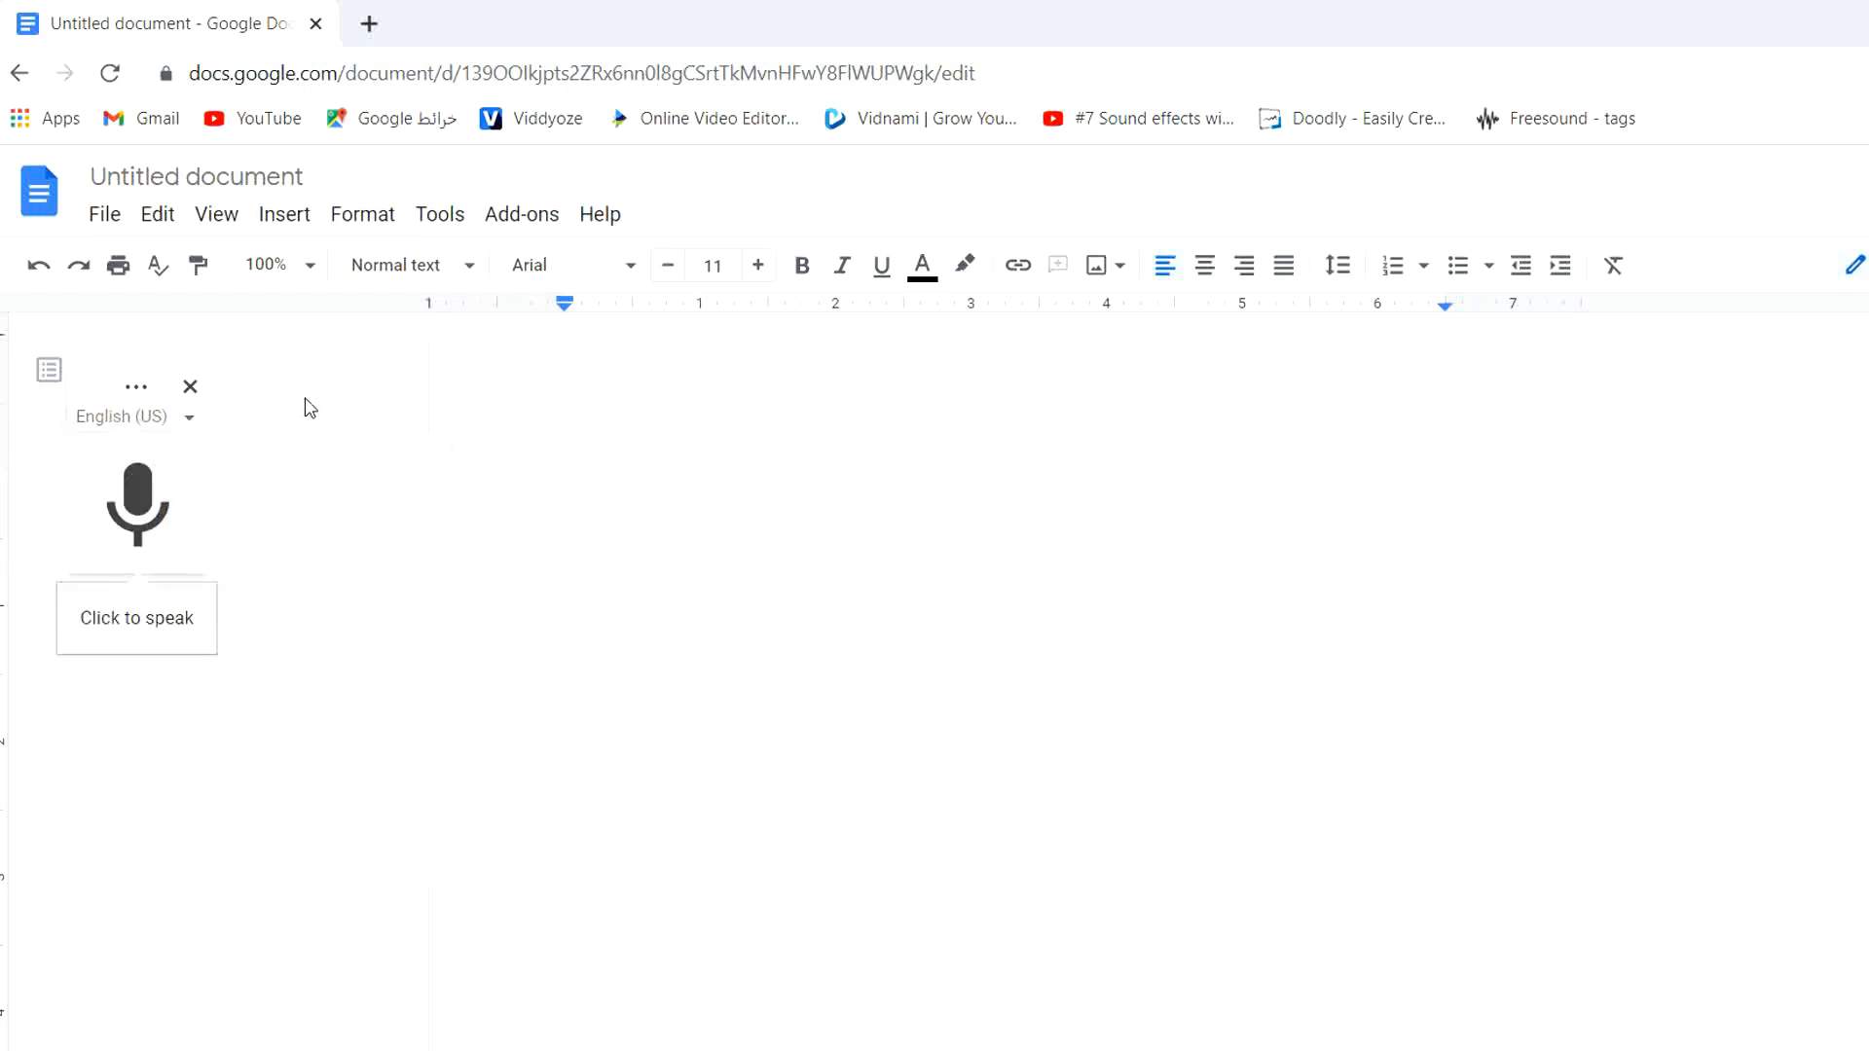
mouse_move(243, 555)
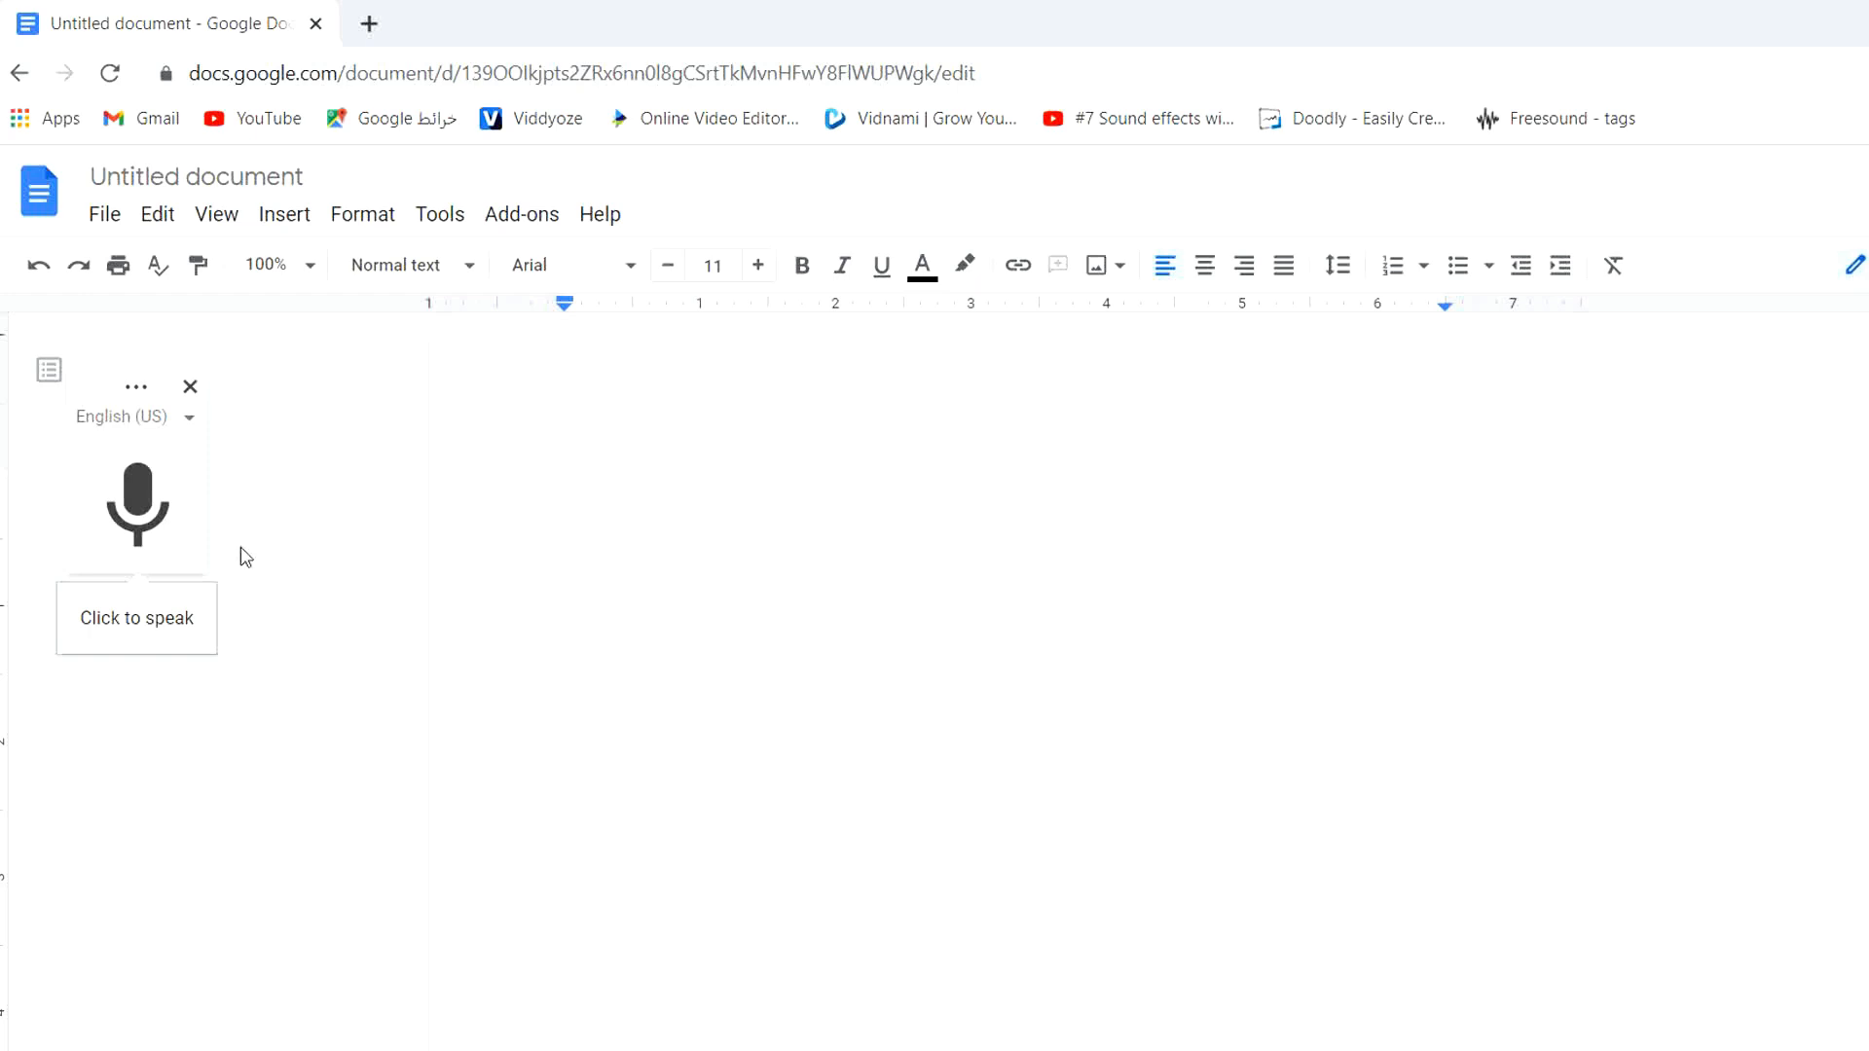
mouse_move(259, 488)
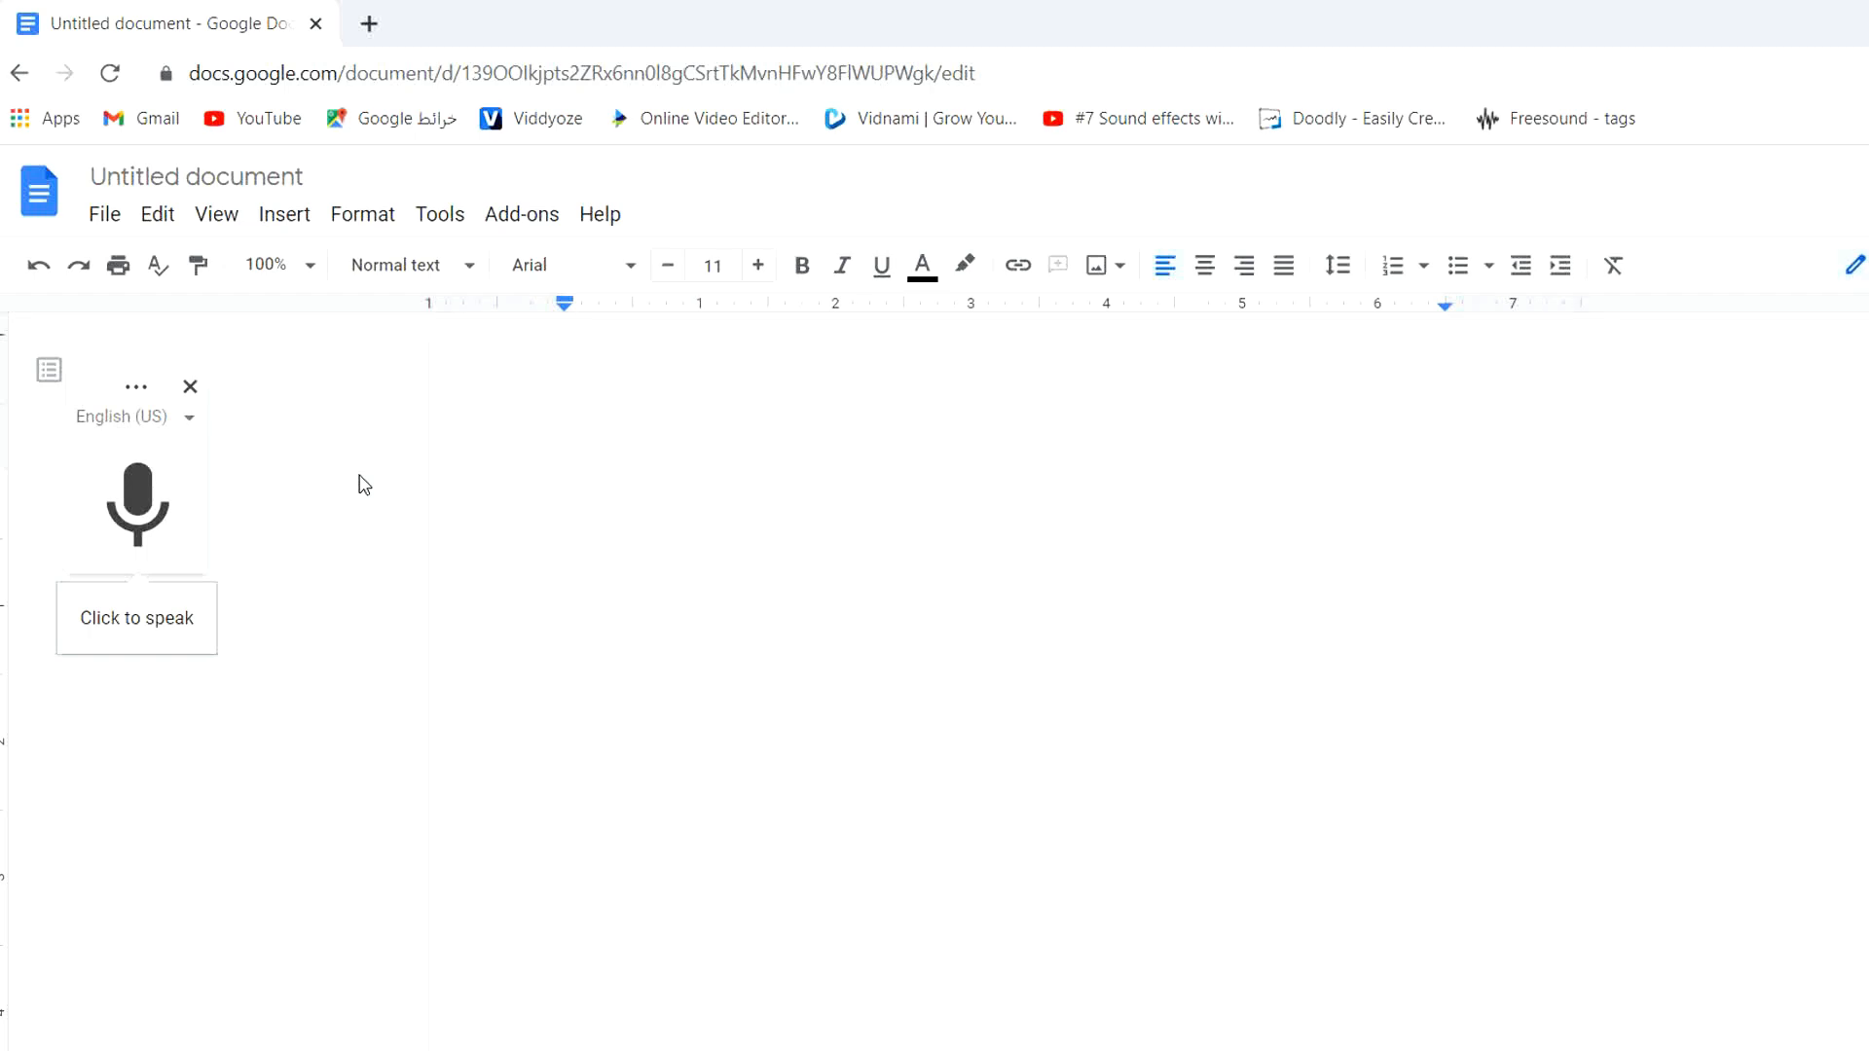
mouse_move(168, 523)
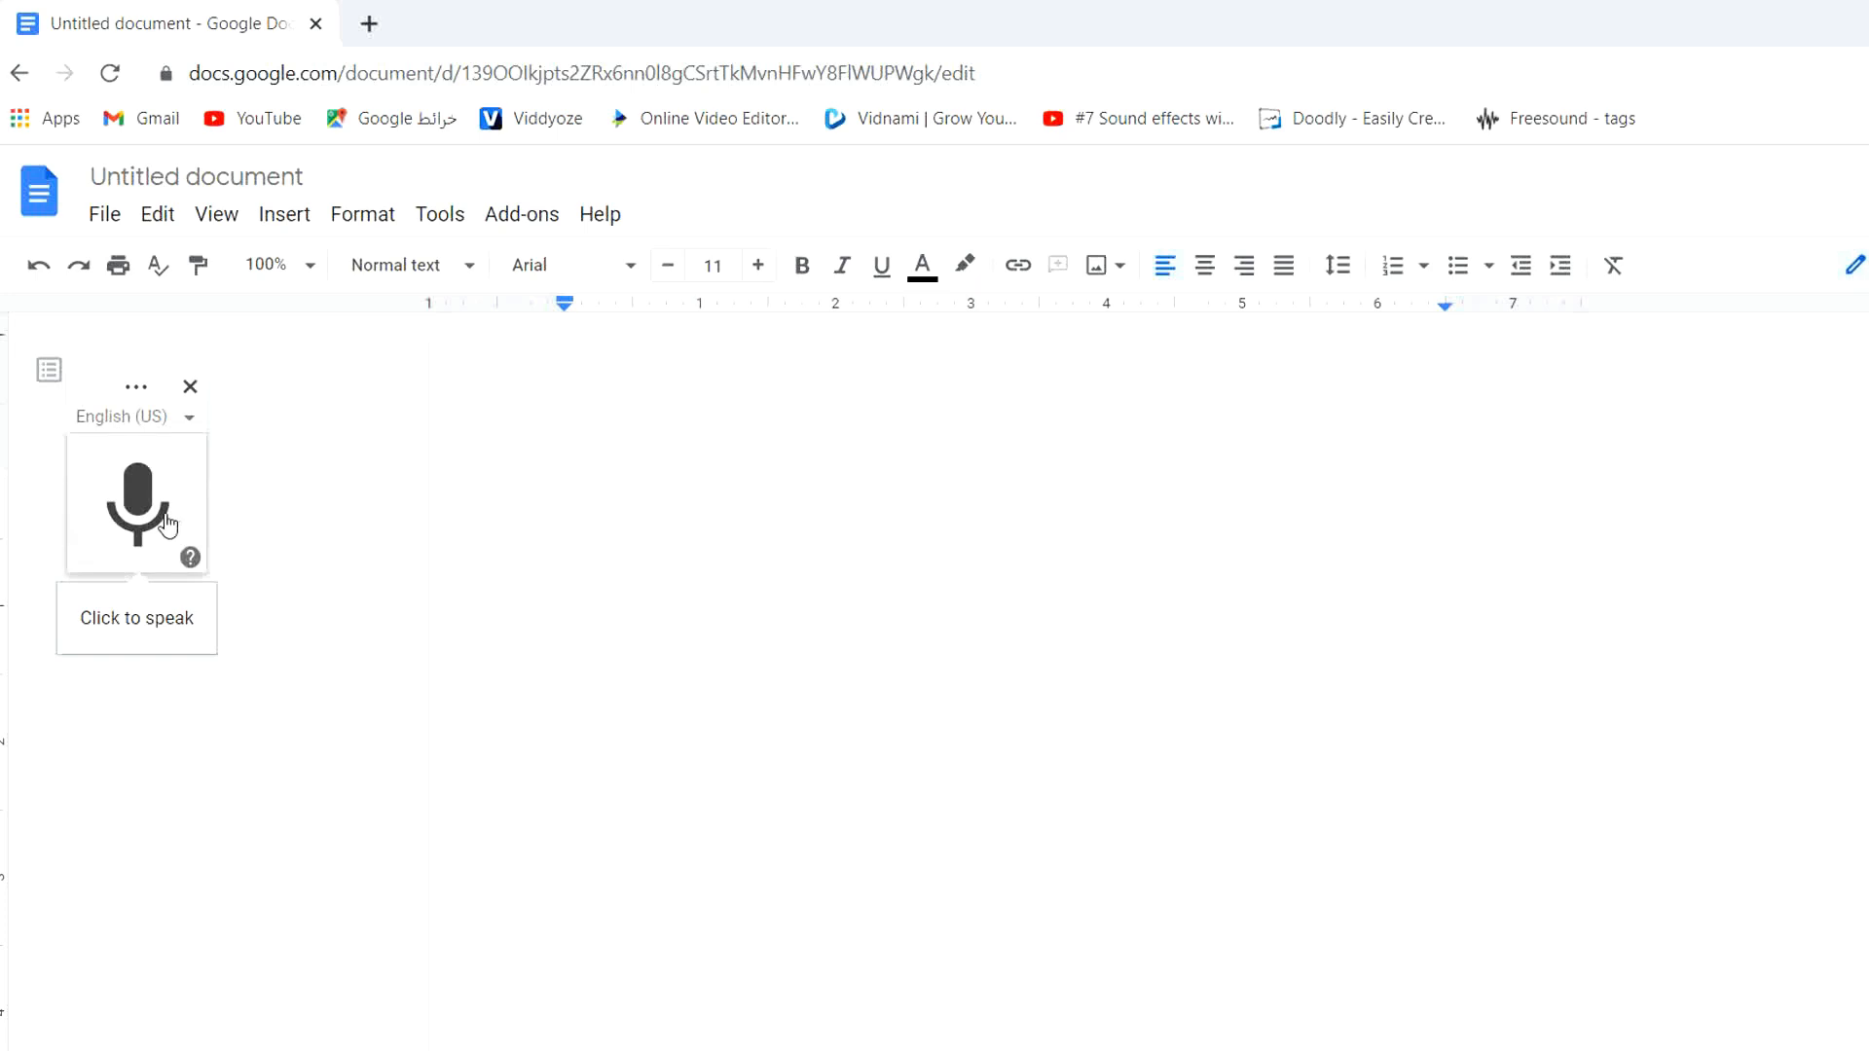
Dictate a paragraph via the microphone: 'Hello how are you today ... turn your voice into words ... subscribe like share and'.
click(136, 502)
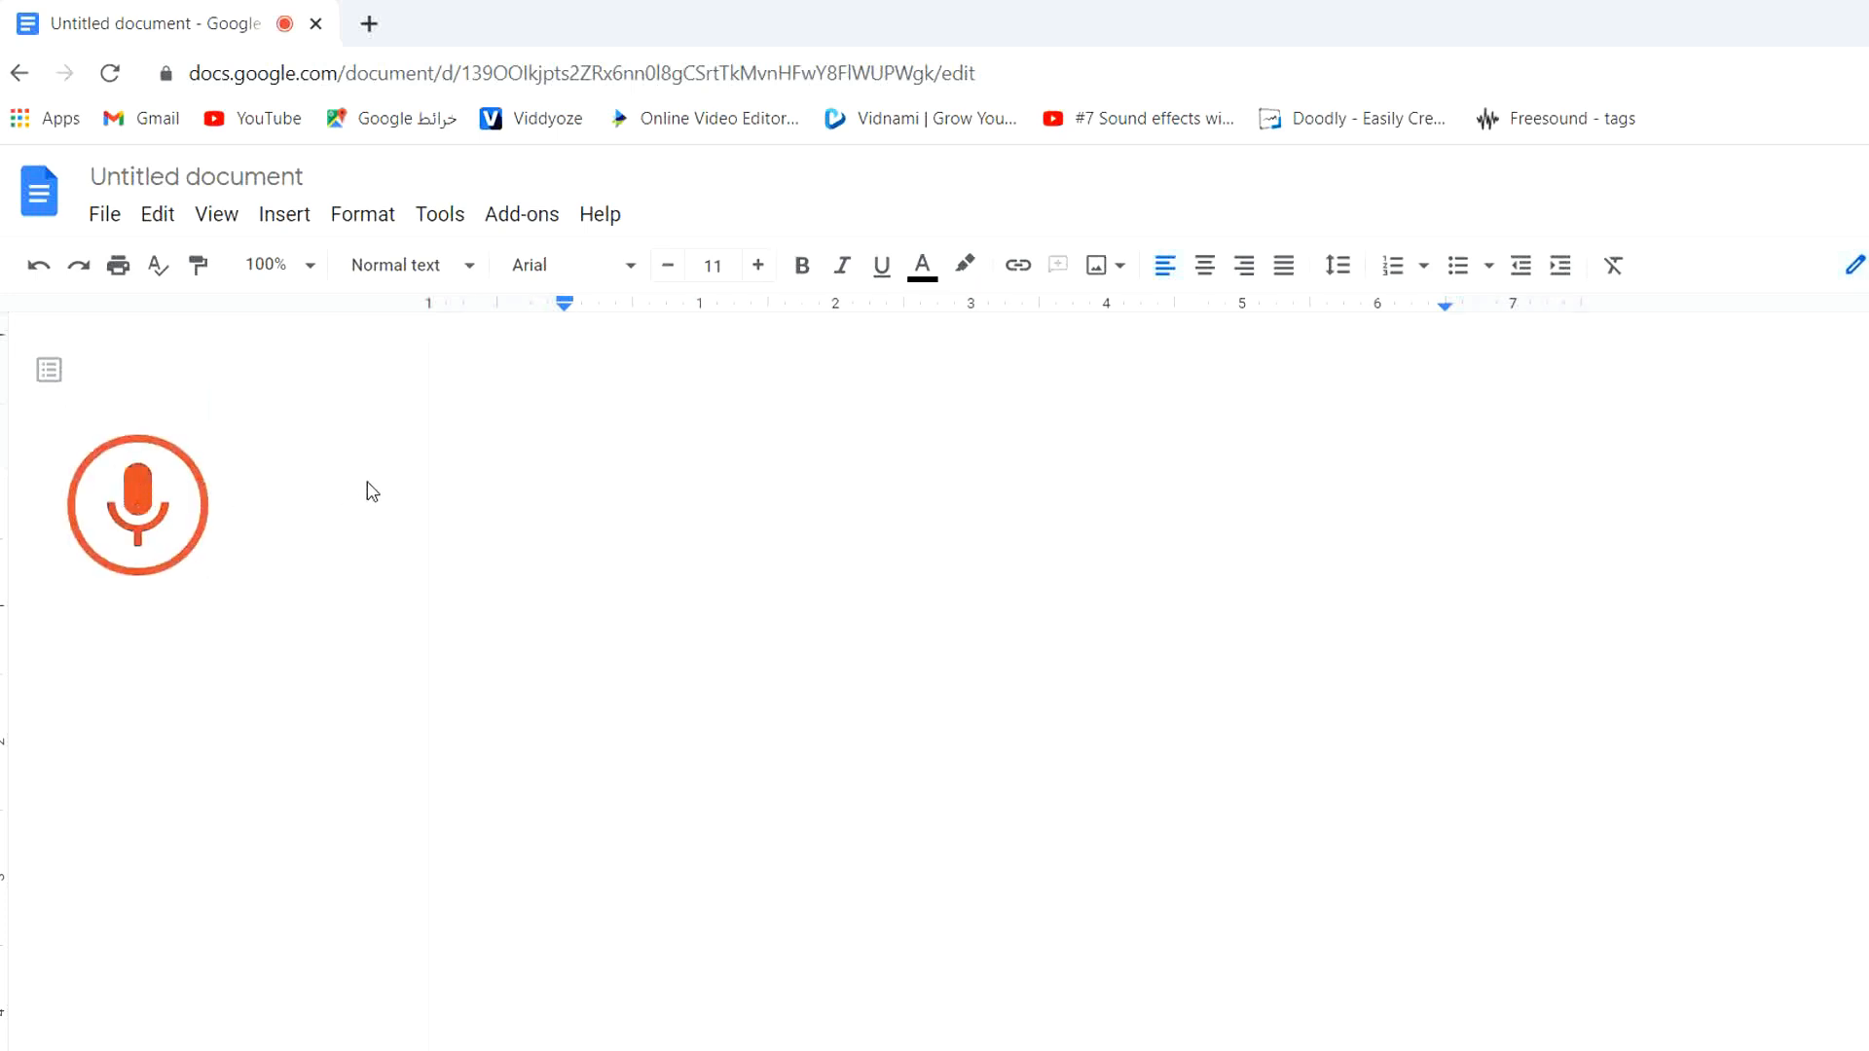
click(136, 504)
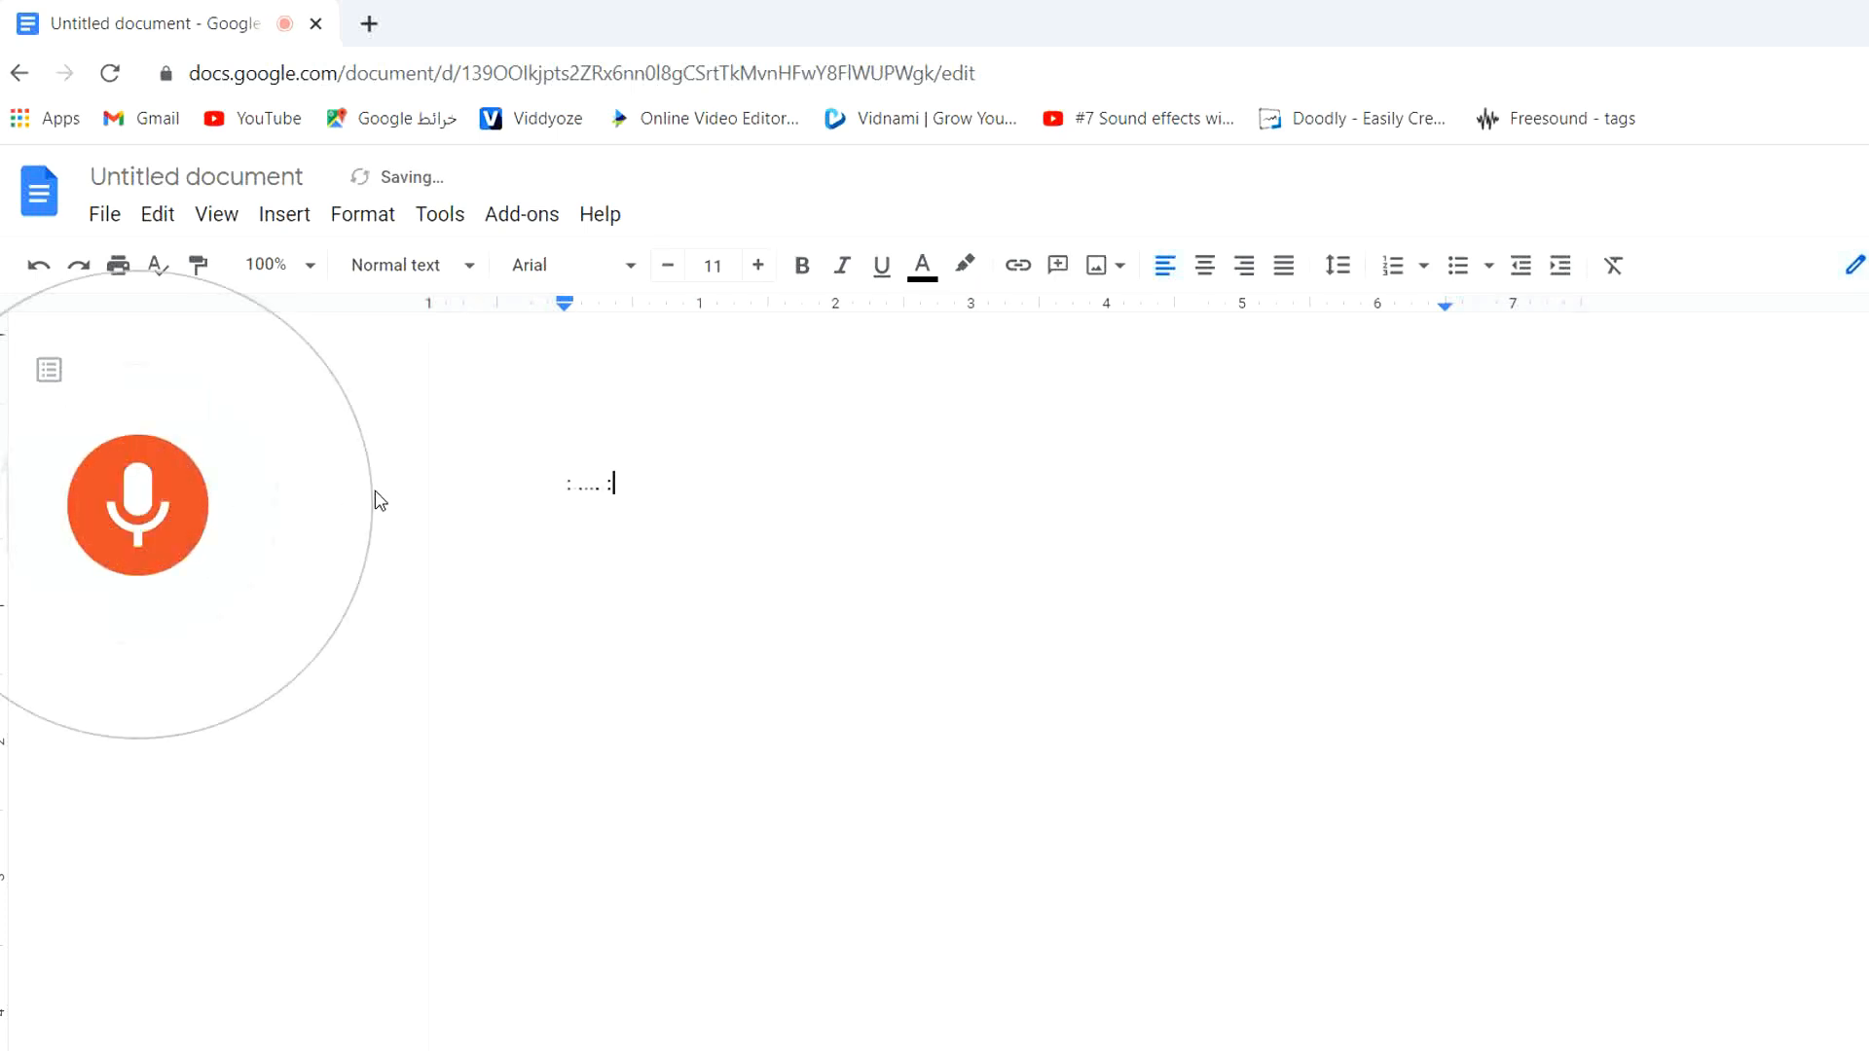
text(Hello)
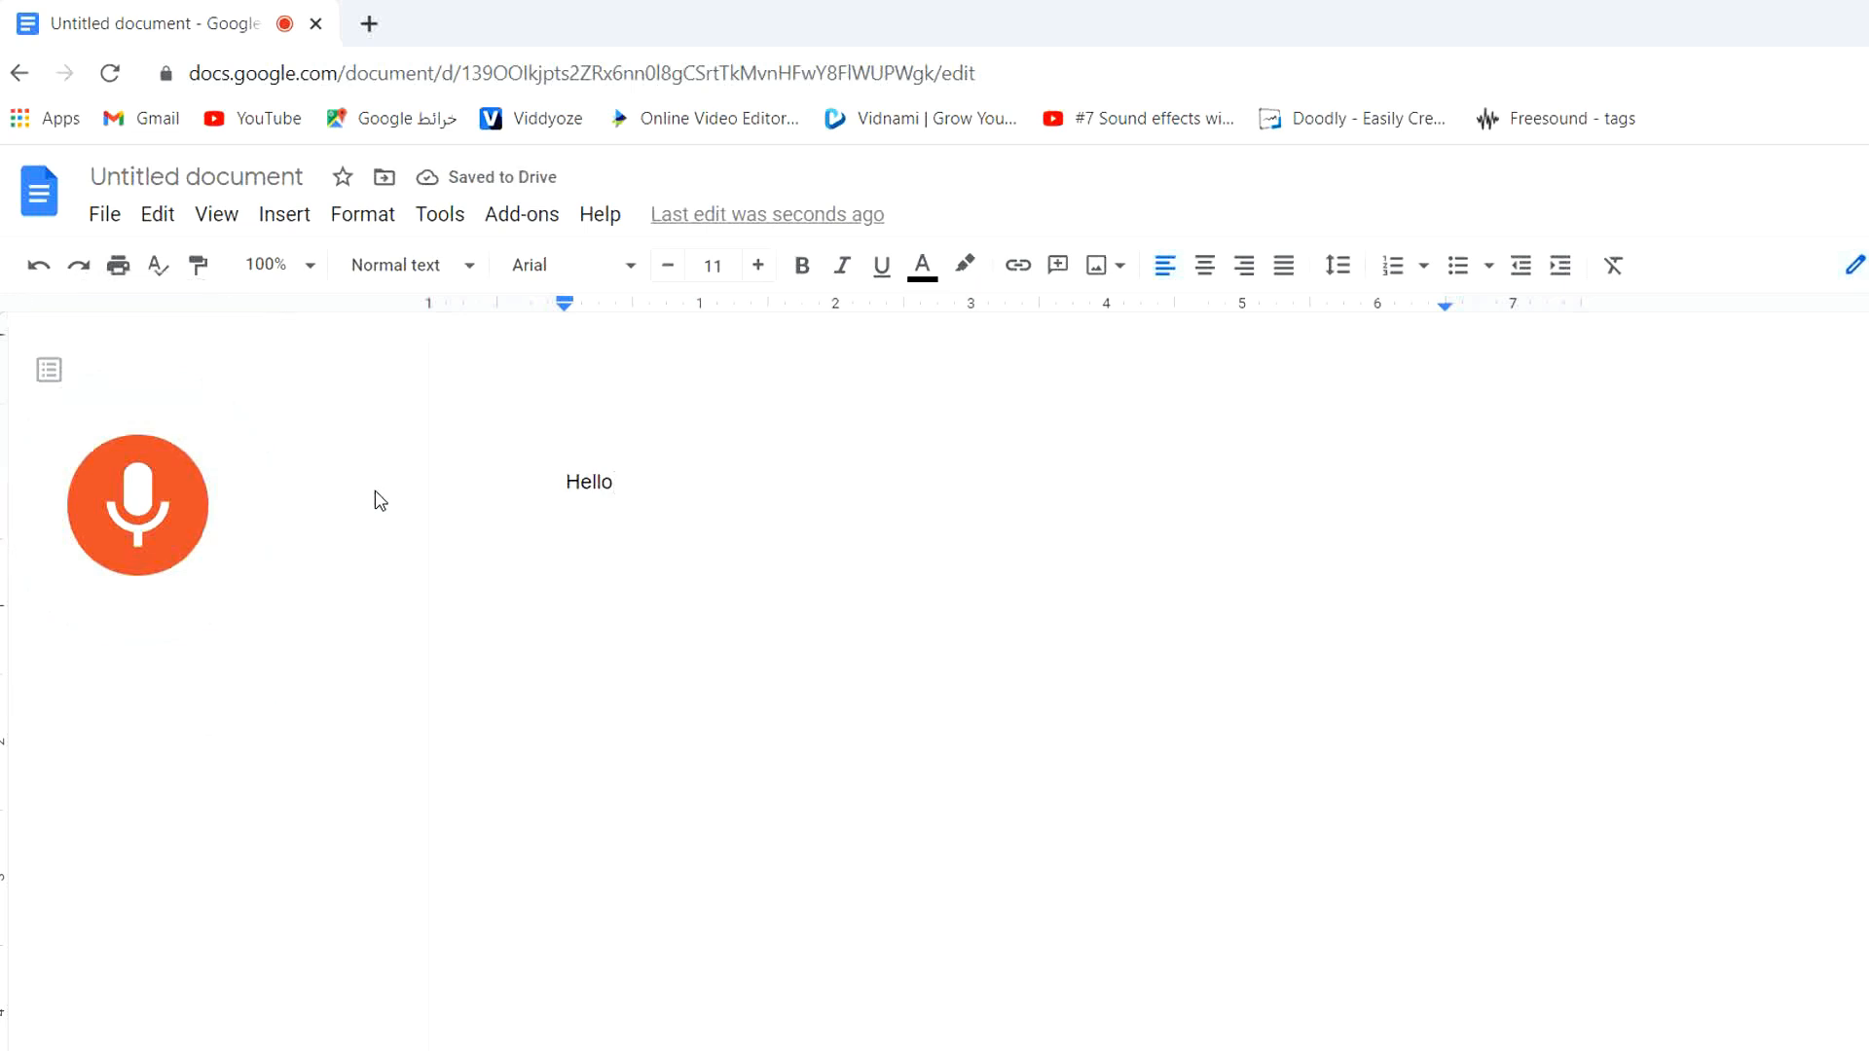
text(how are you)
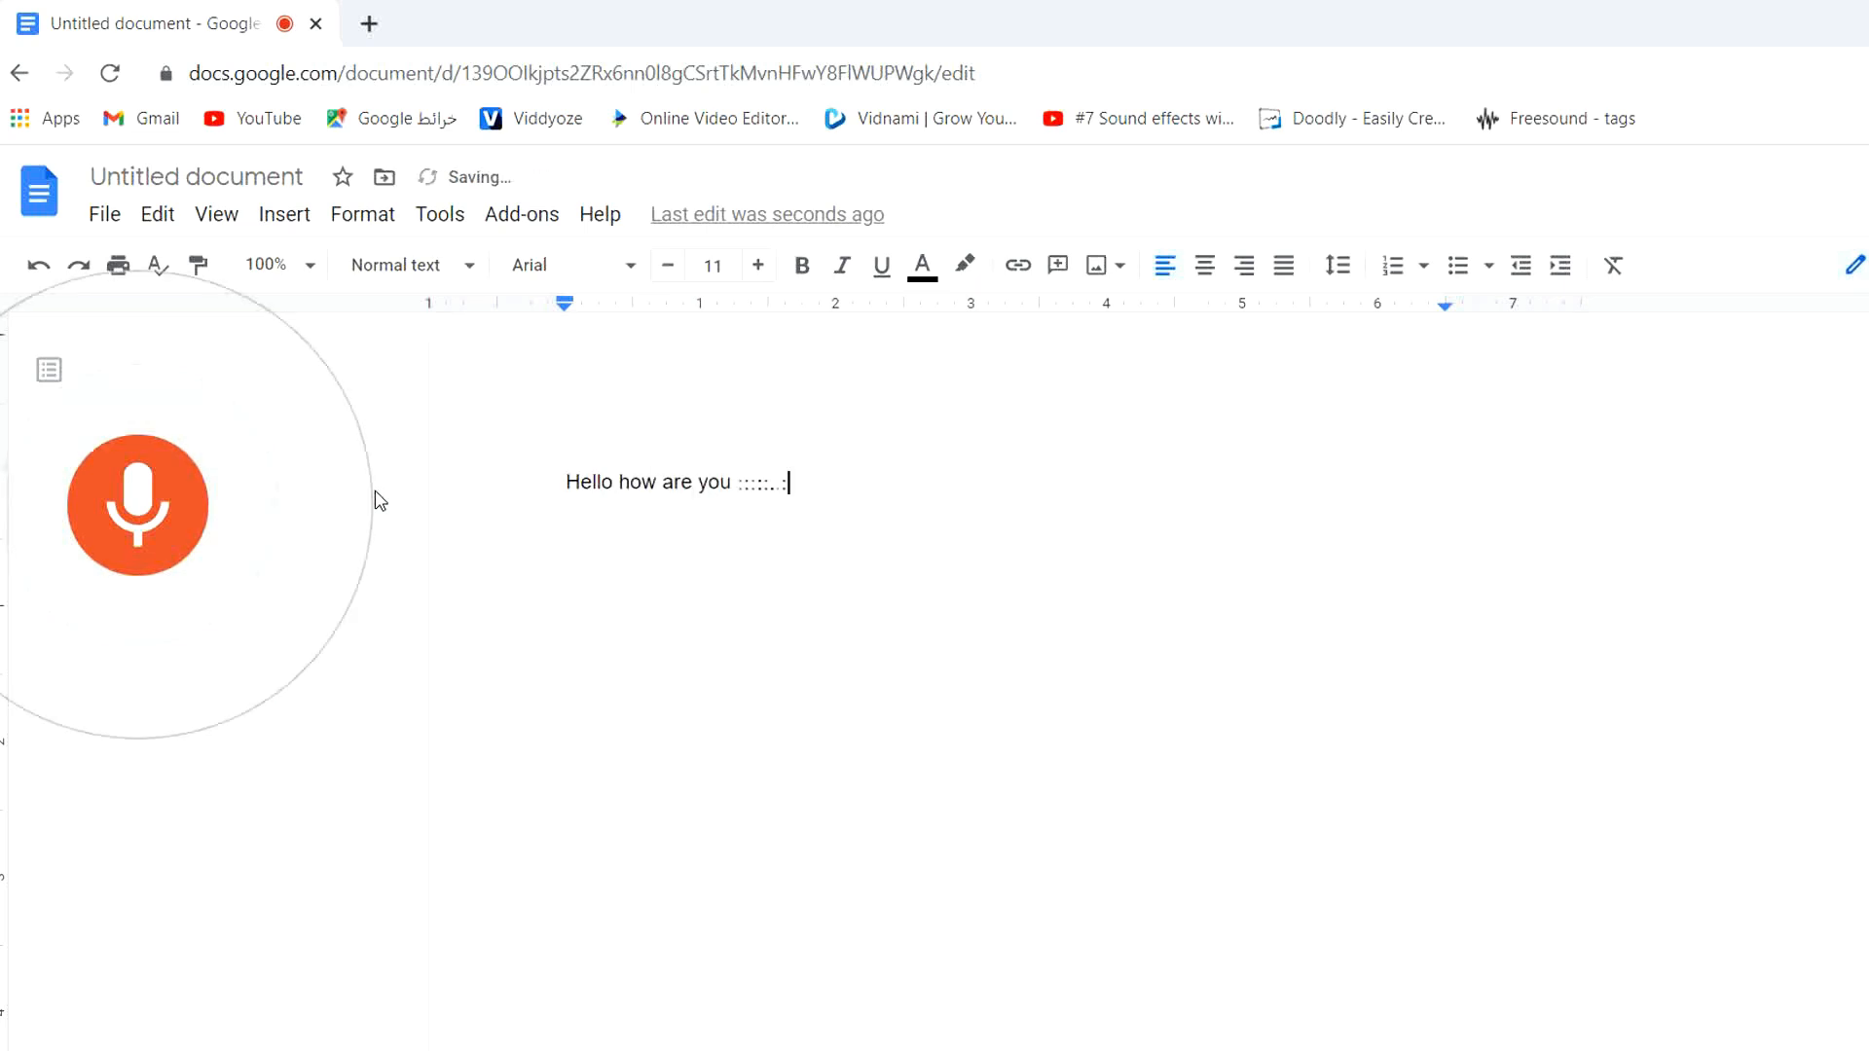
text(today as you see everything I'm going to speak now it will be turned into)
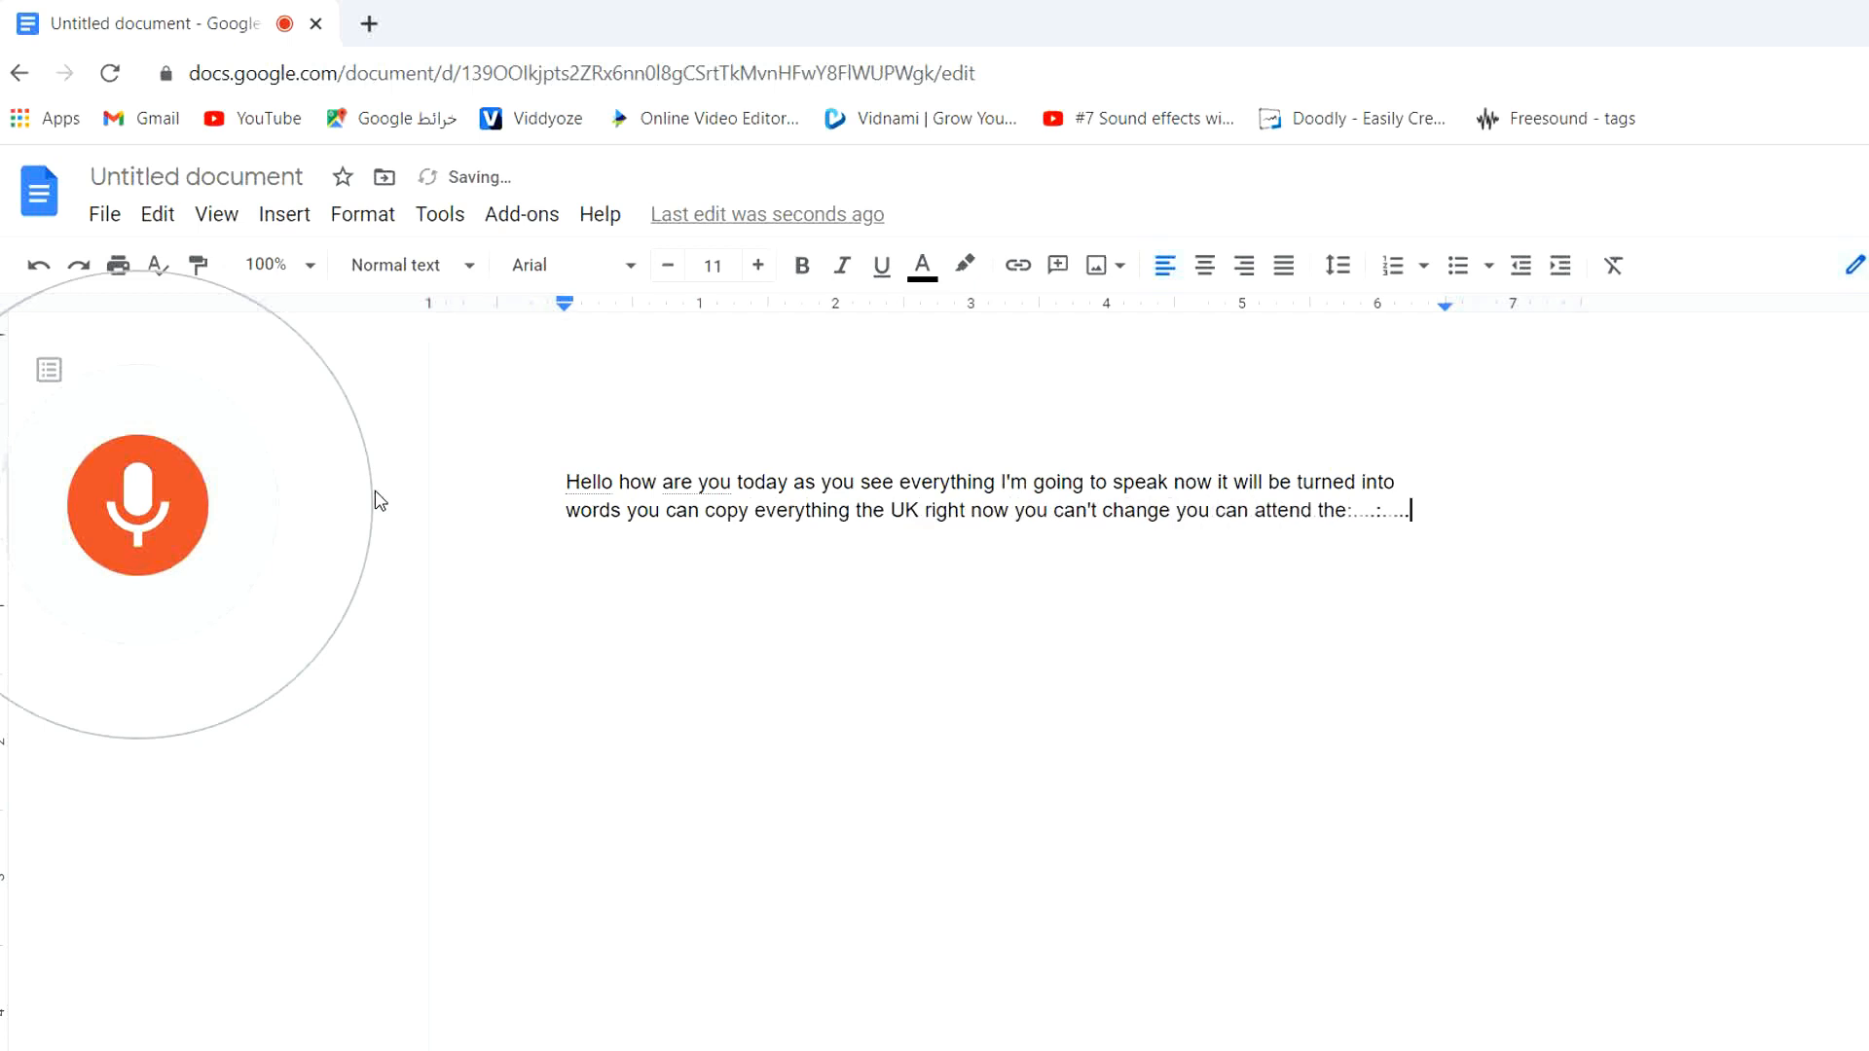
text(phone)
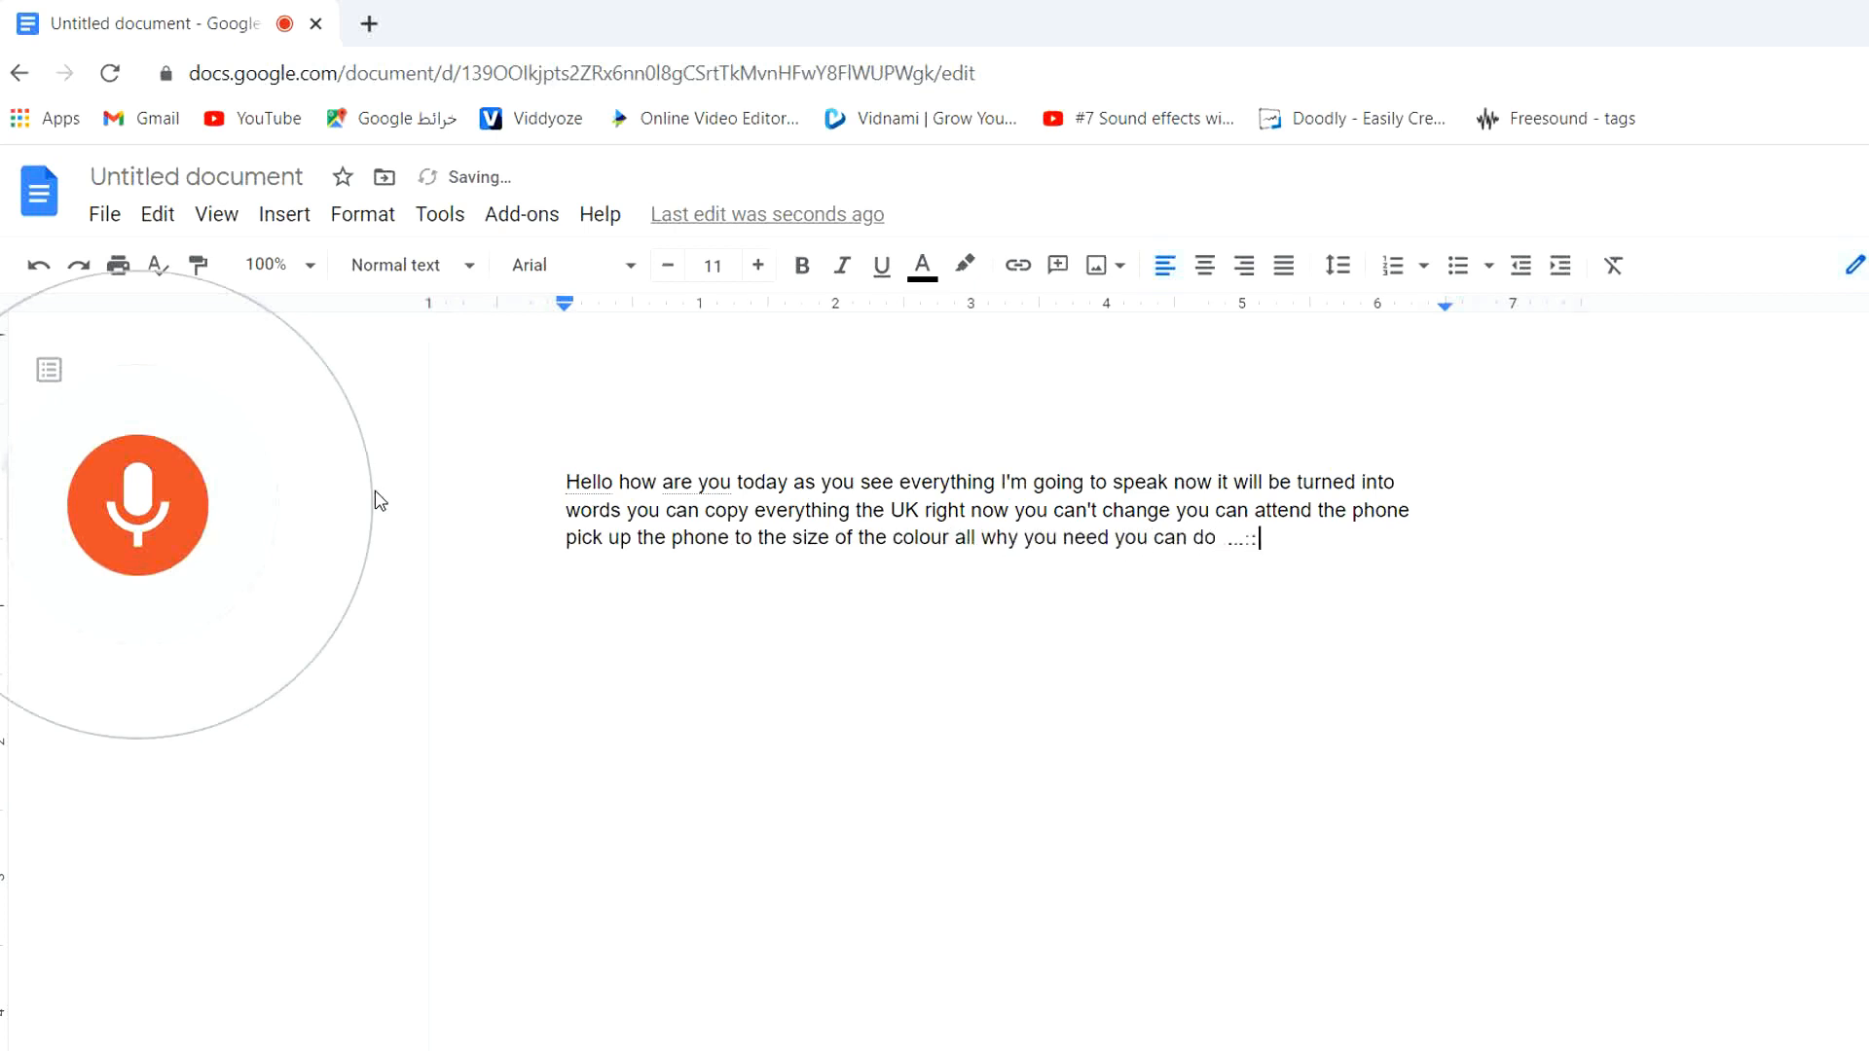
text(with on this page after)
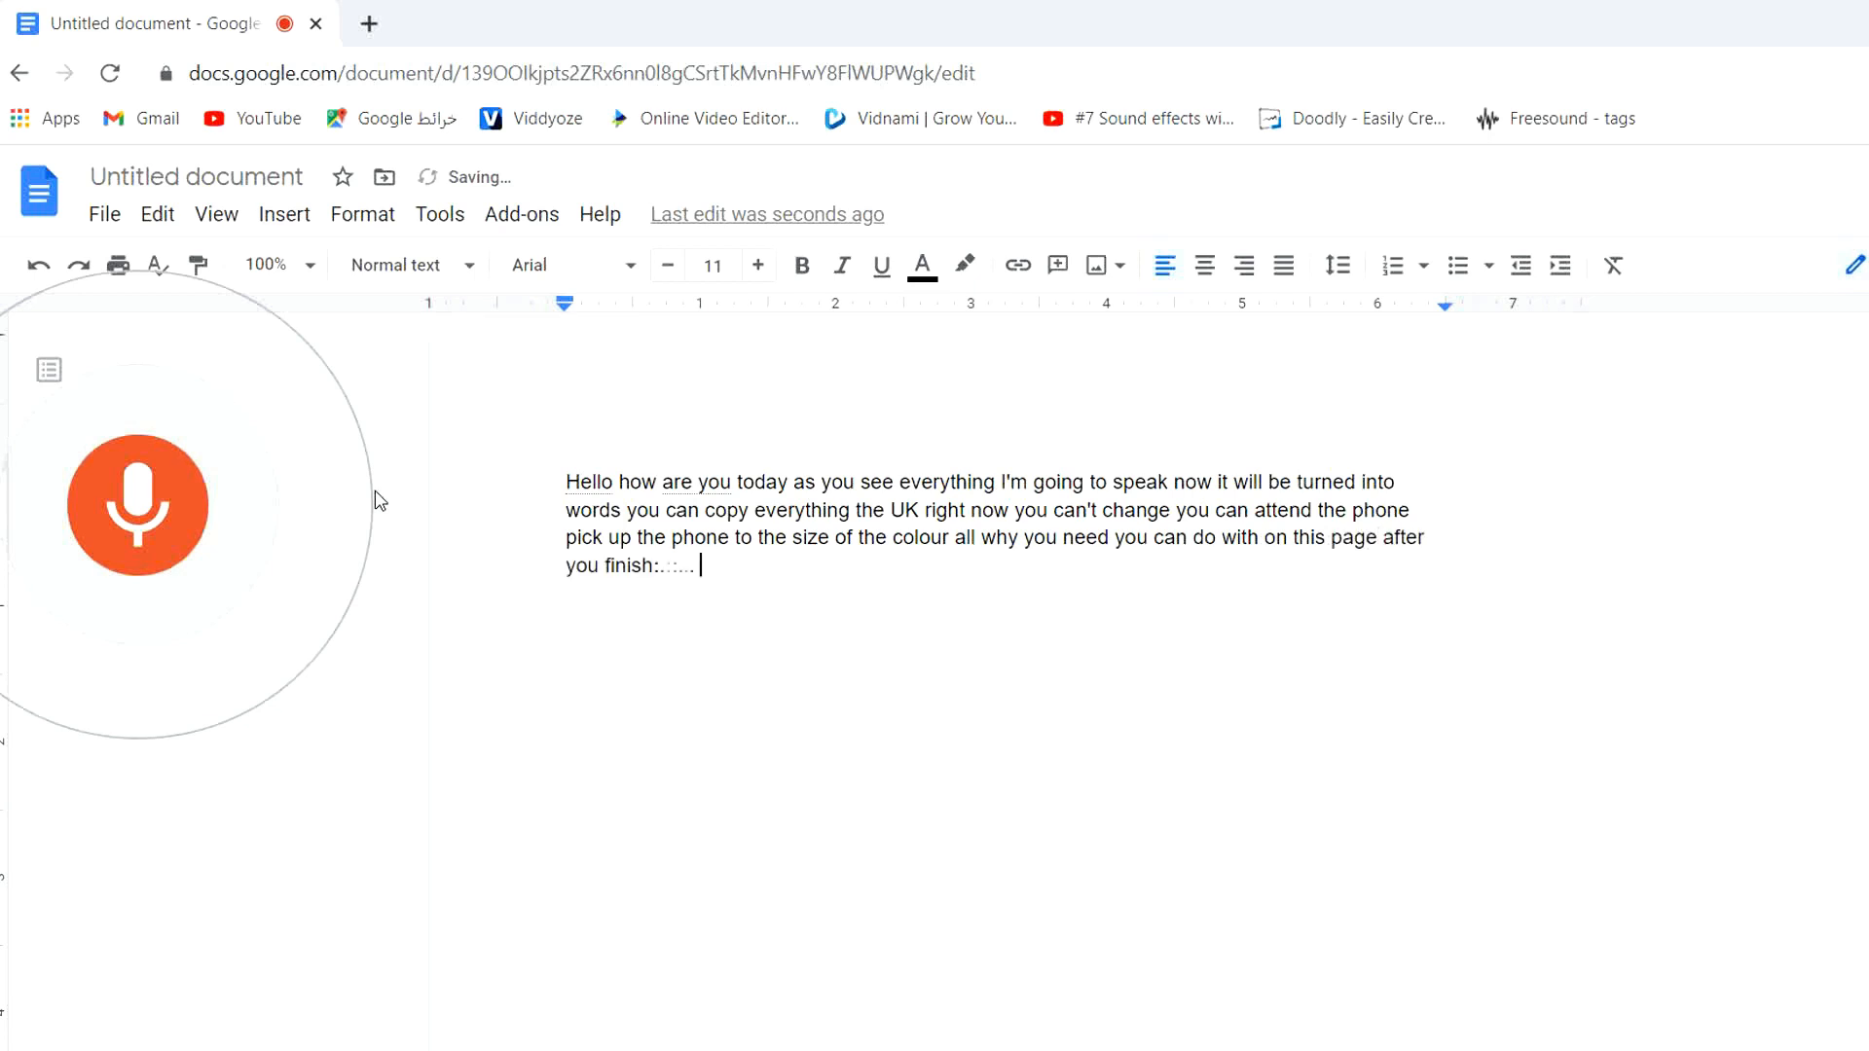
text(your to another place and it is very easy this was first weight and easy)
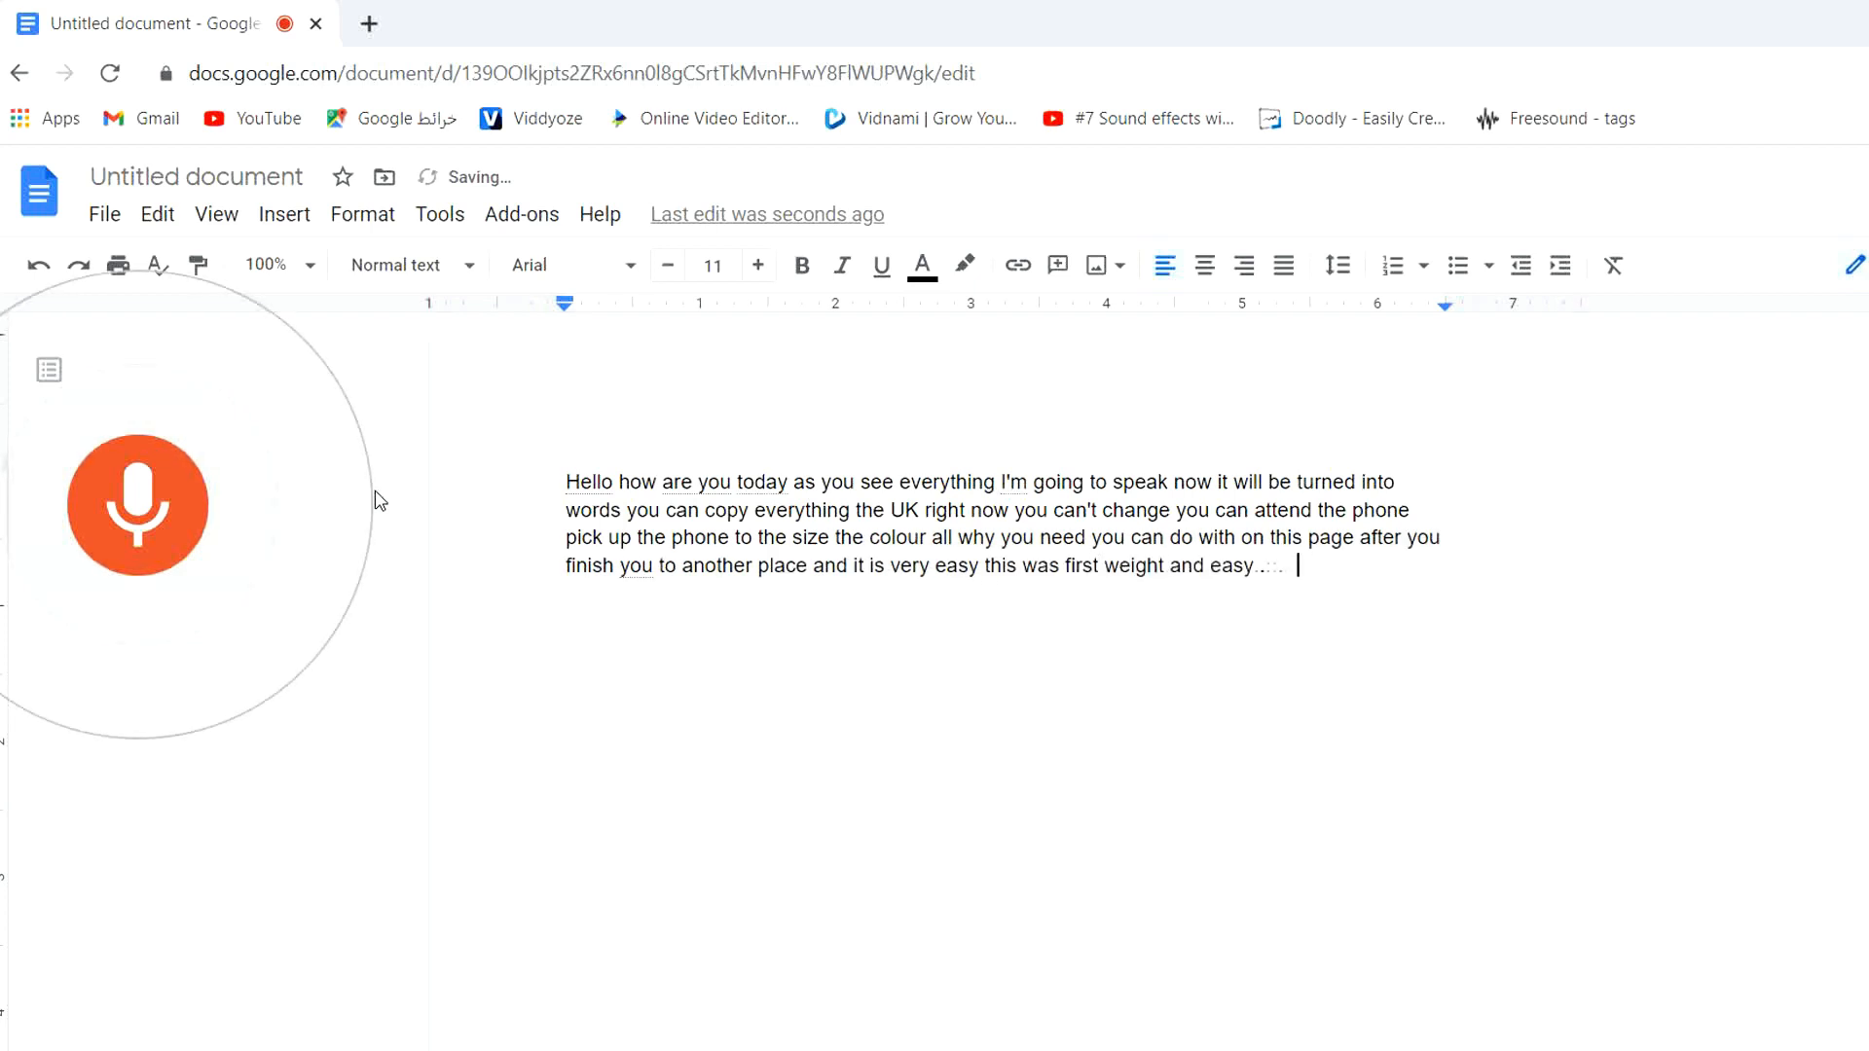
text(way to turn your voice)
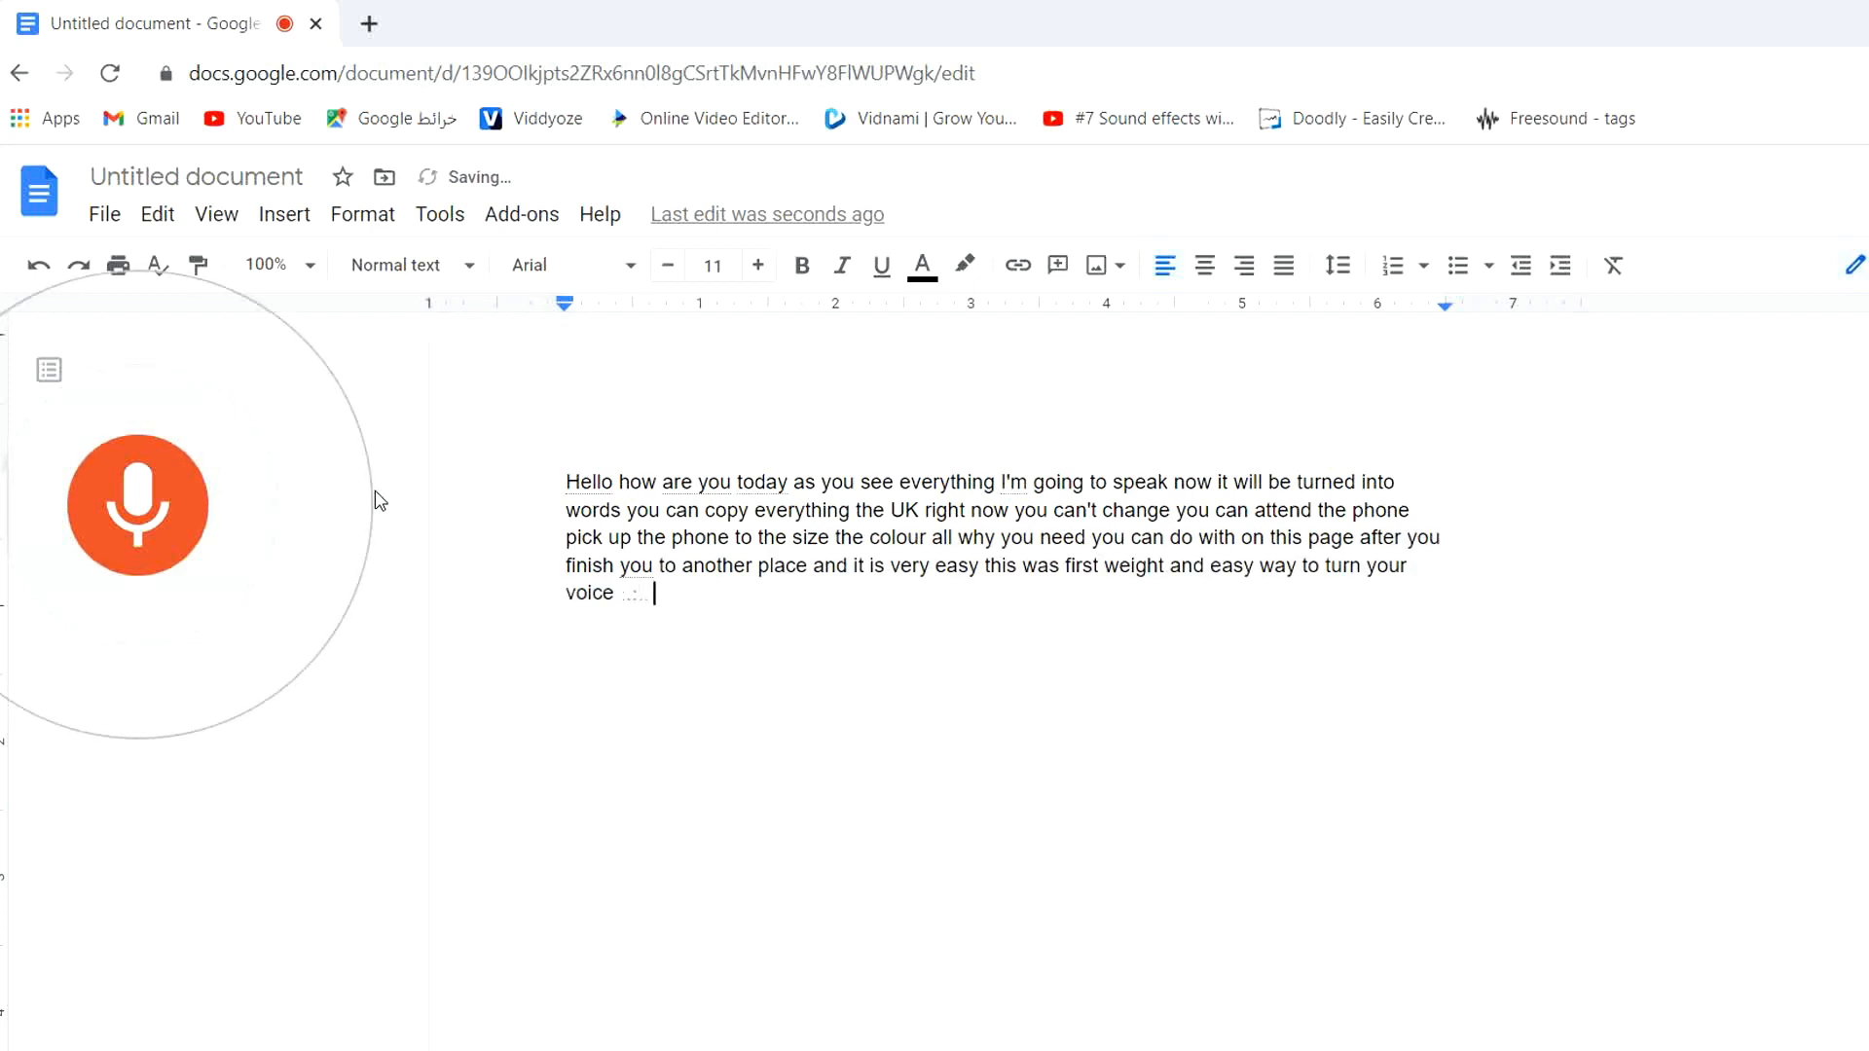
text(into words if you like this video I hope you)
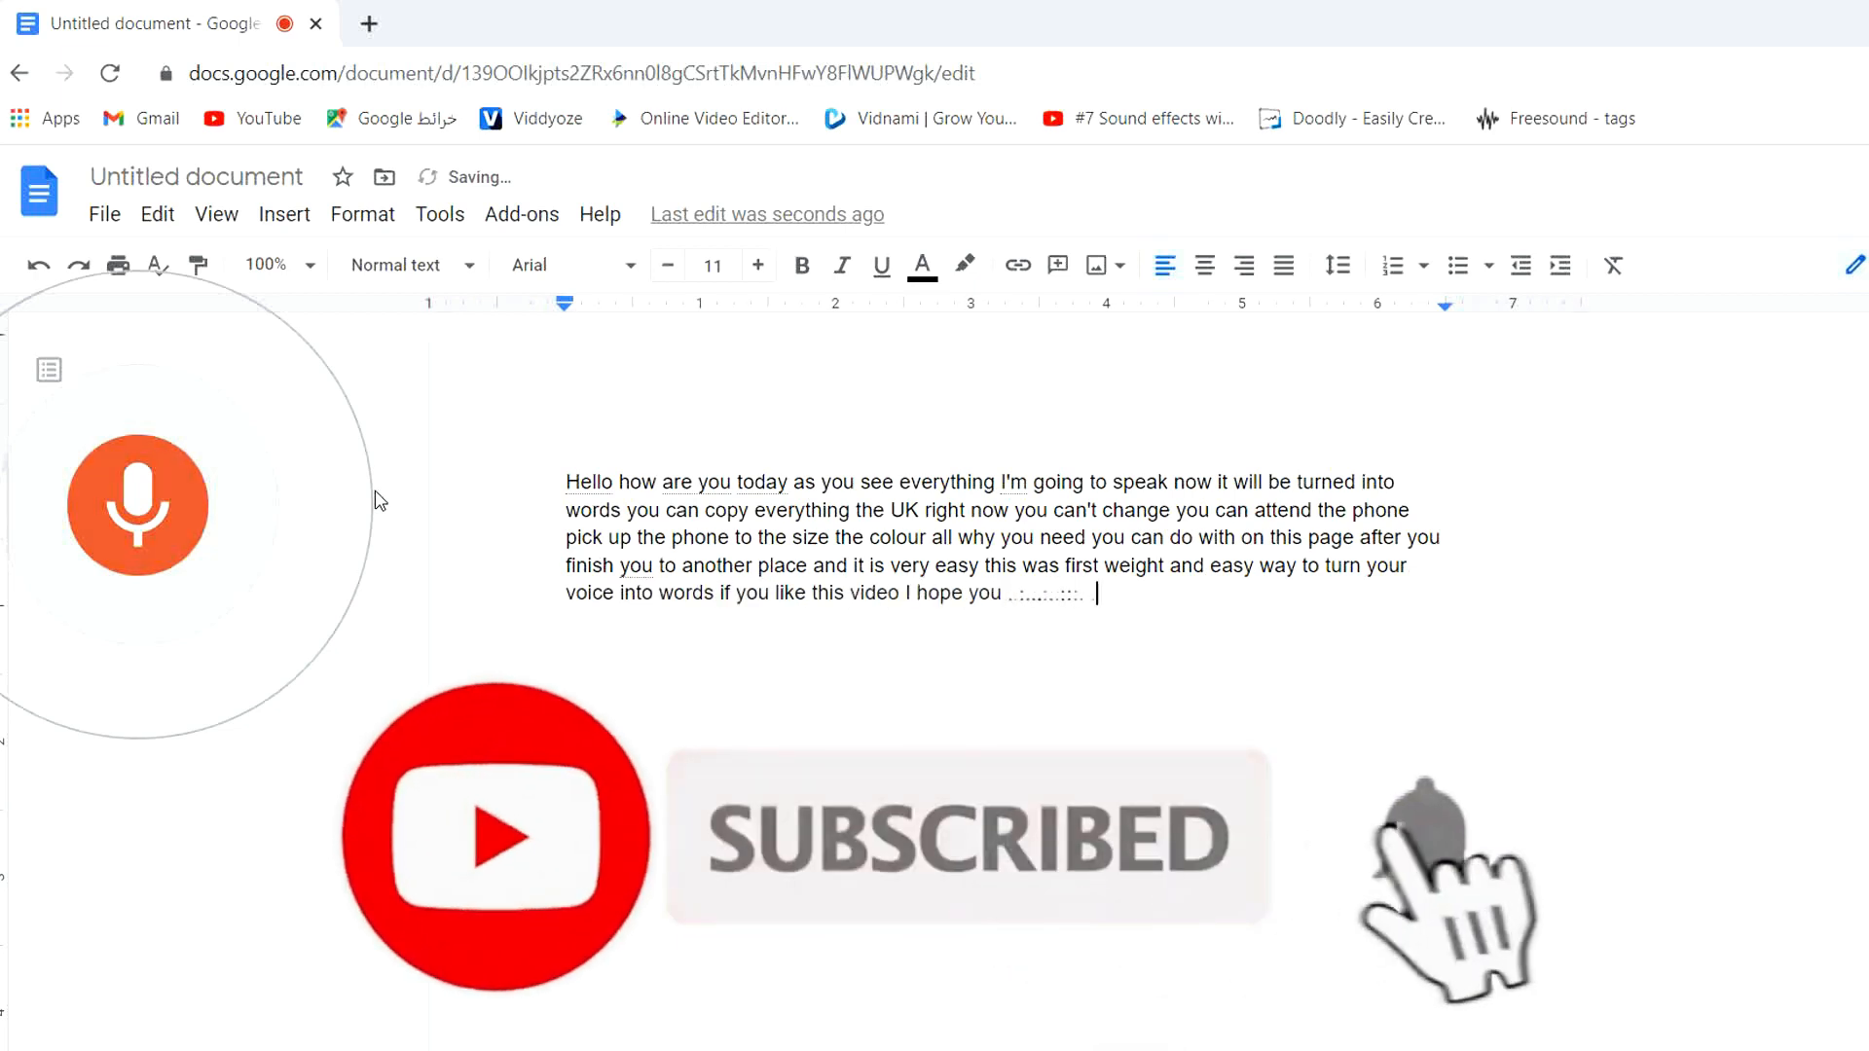
text(subscribe like share and)
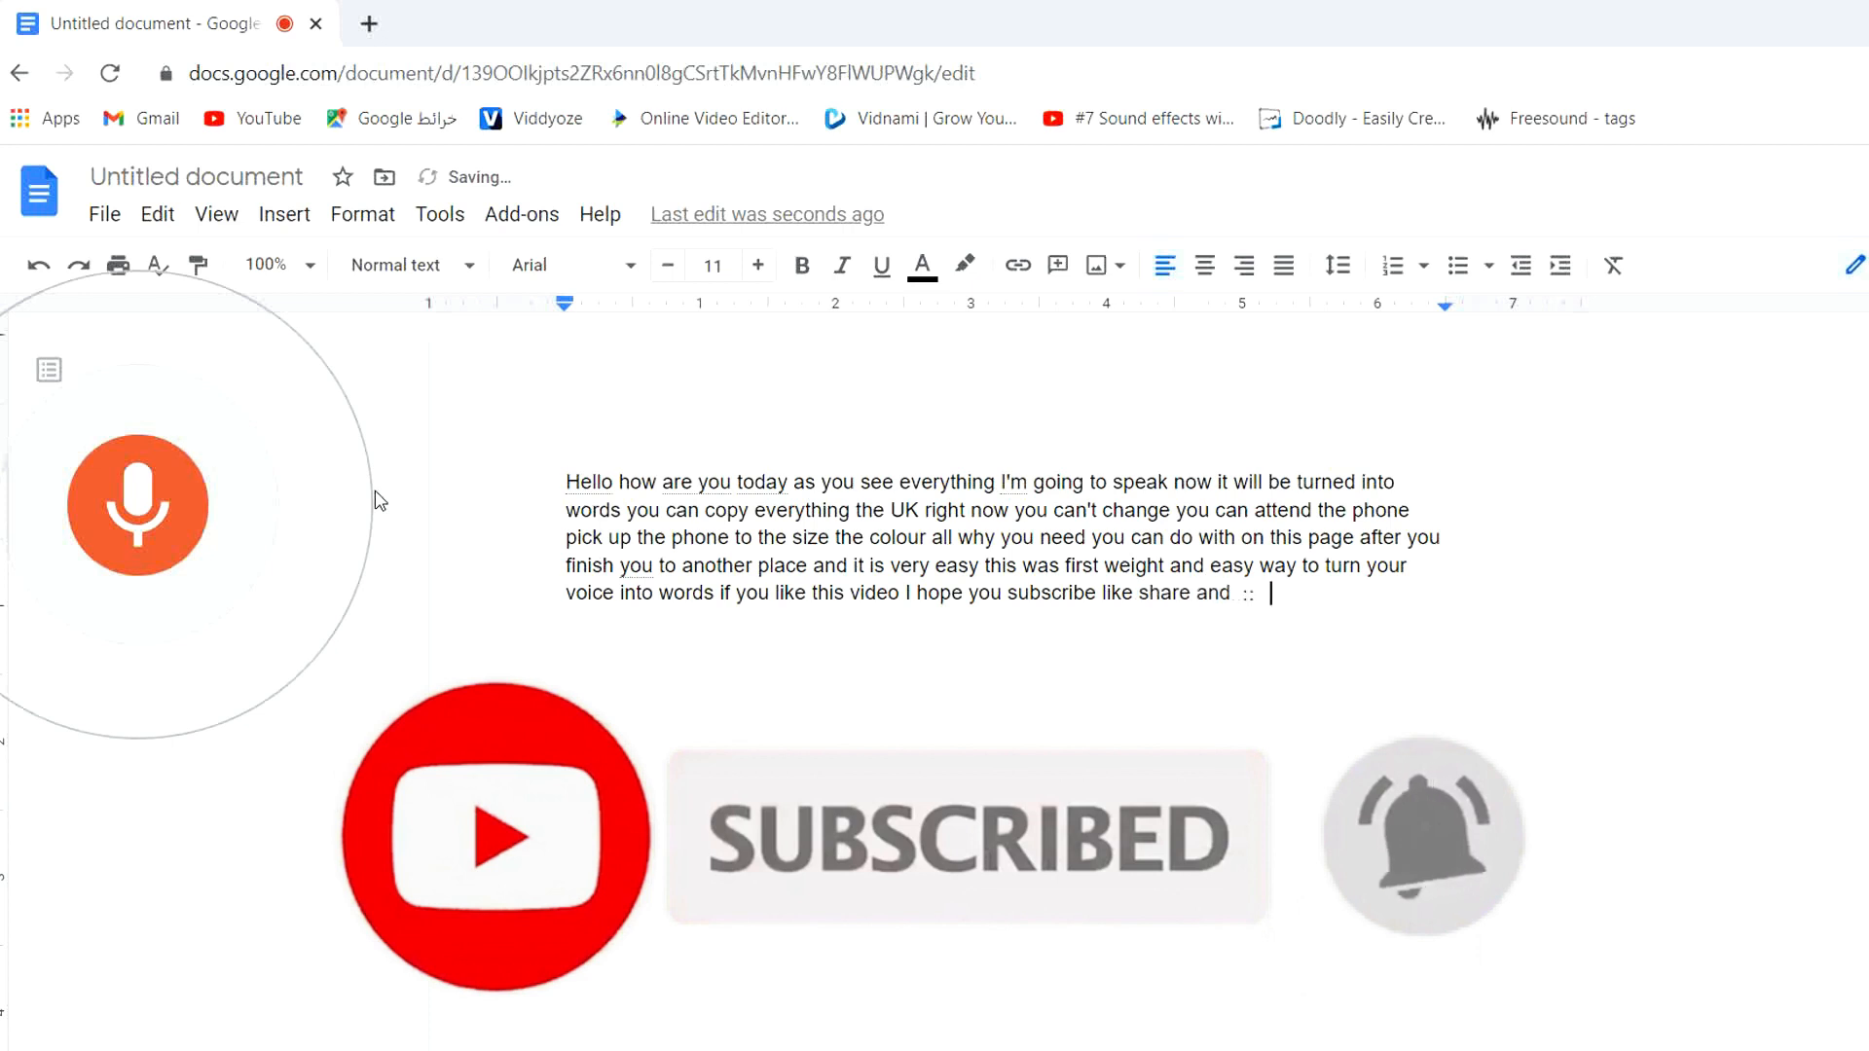